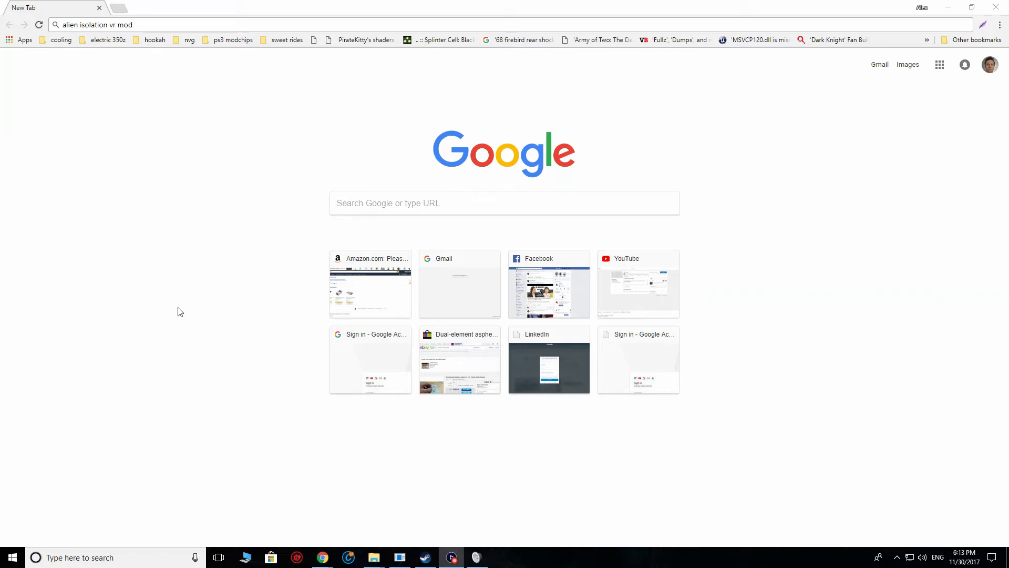
mouse_move(146, 250)
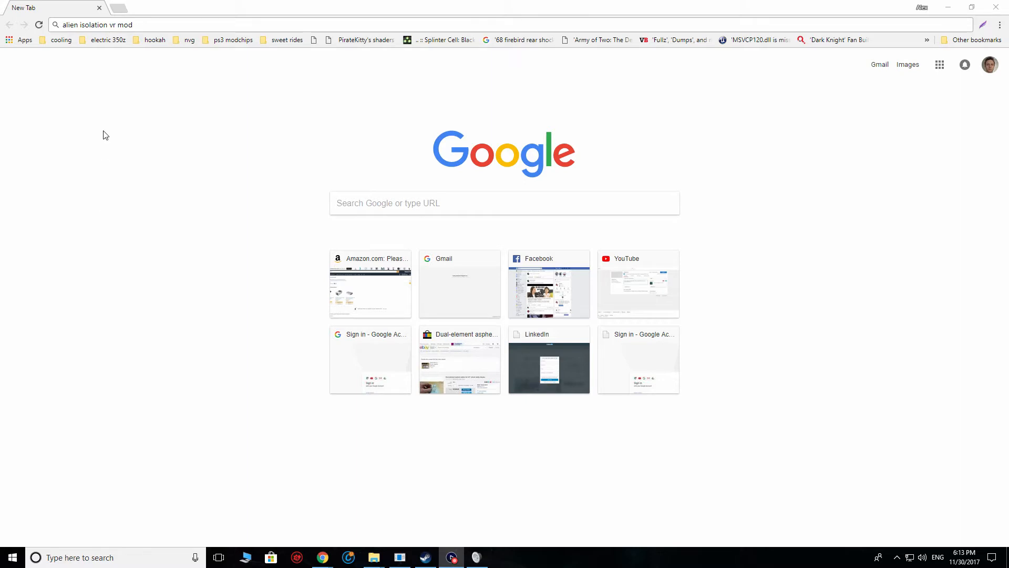
mouse_move(125, 122)
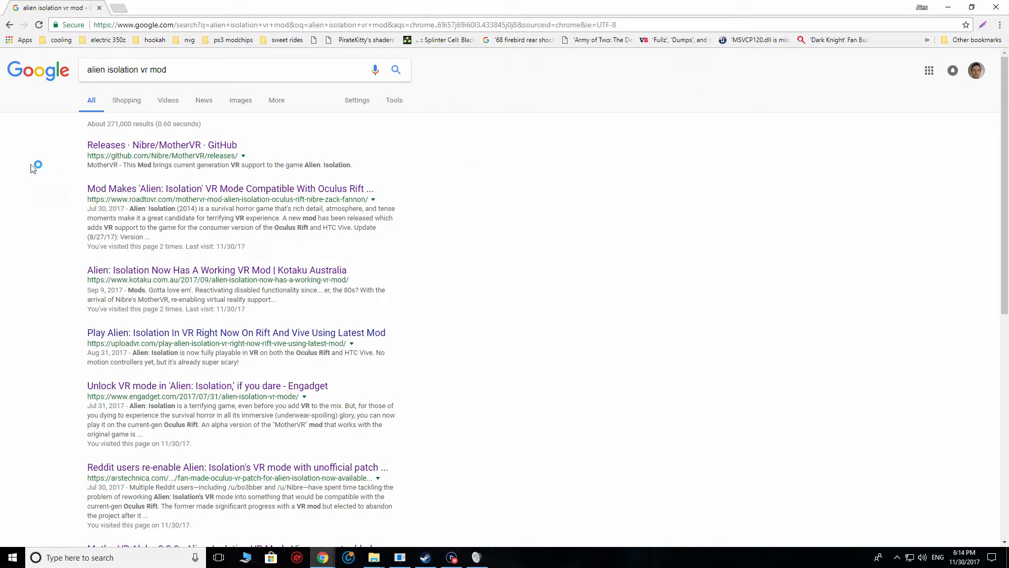
mouse_move(108, 153)
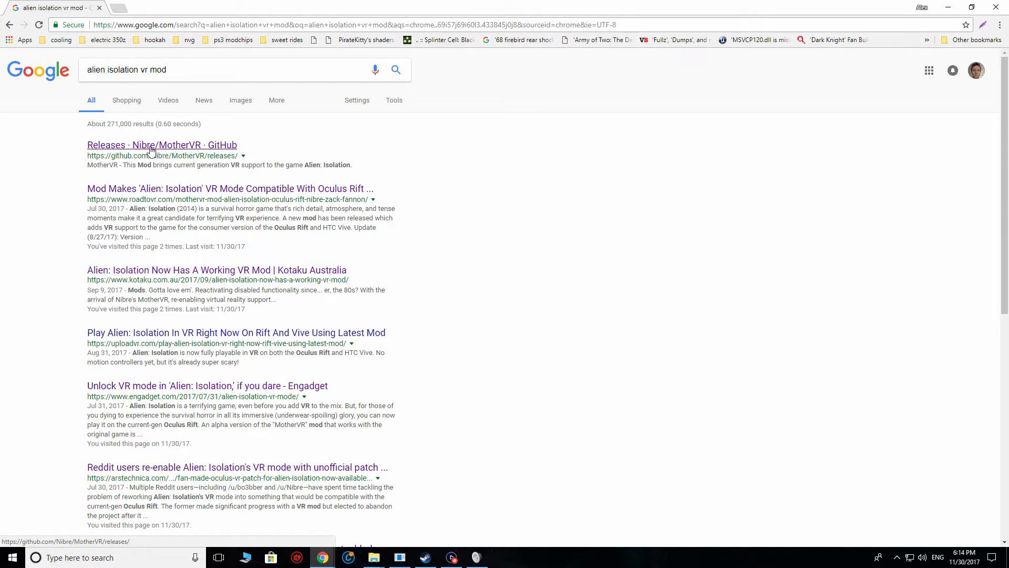
mouse_move(190, 151)
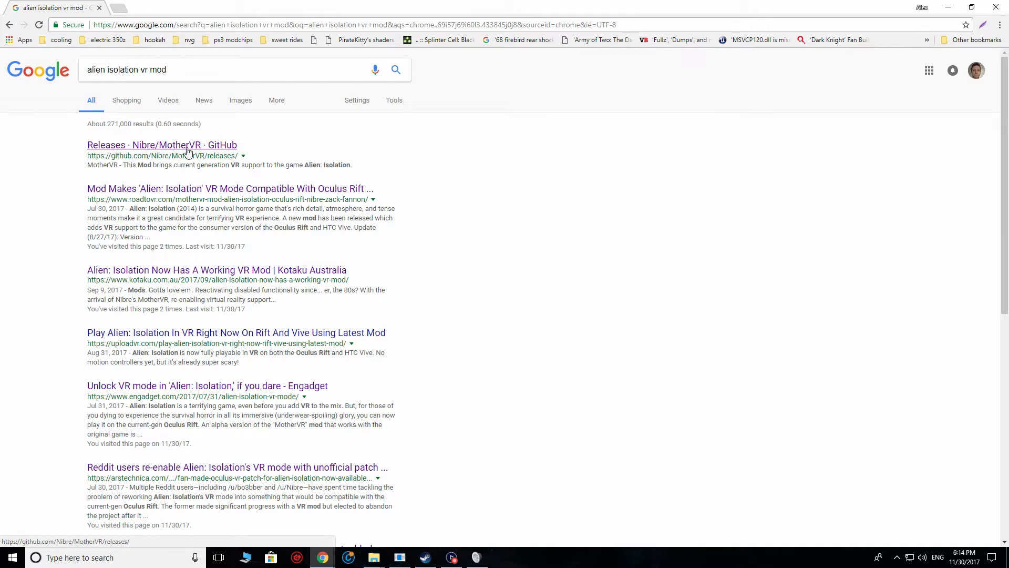
Step: Open the Nibre/MotherVR releases page listing the Alpha 0.3.0.1 Hotfix zip
left_click(162, 145)
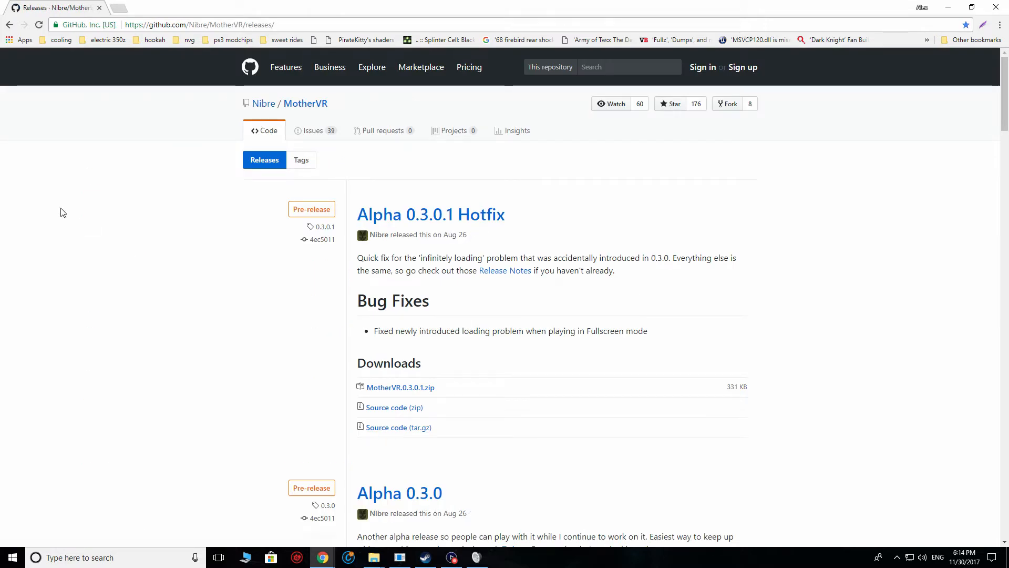
mouse_move(266, 314)
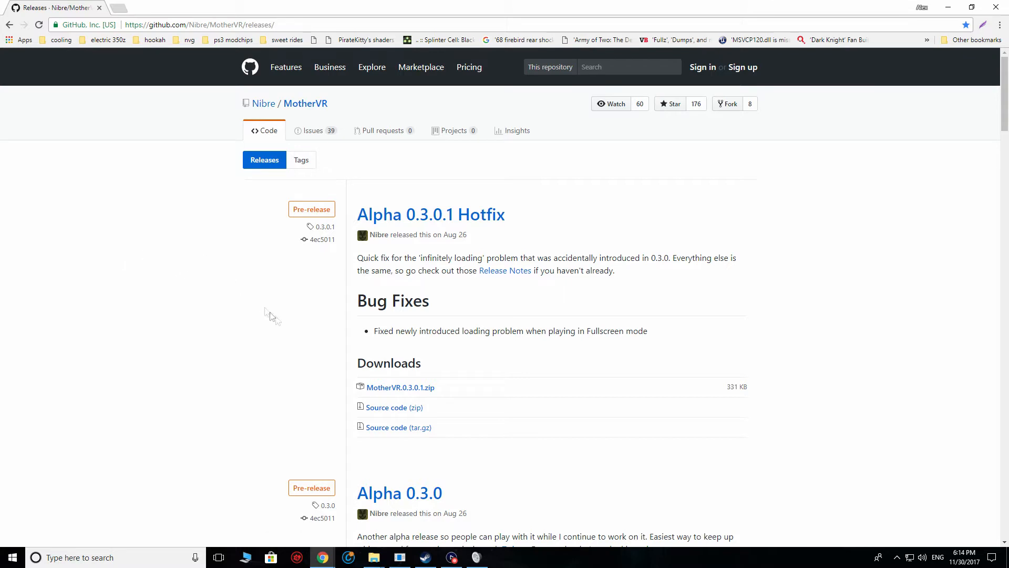
mouse_move(385, 387)
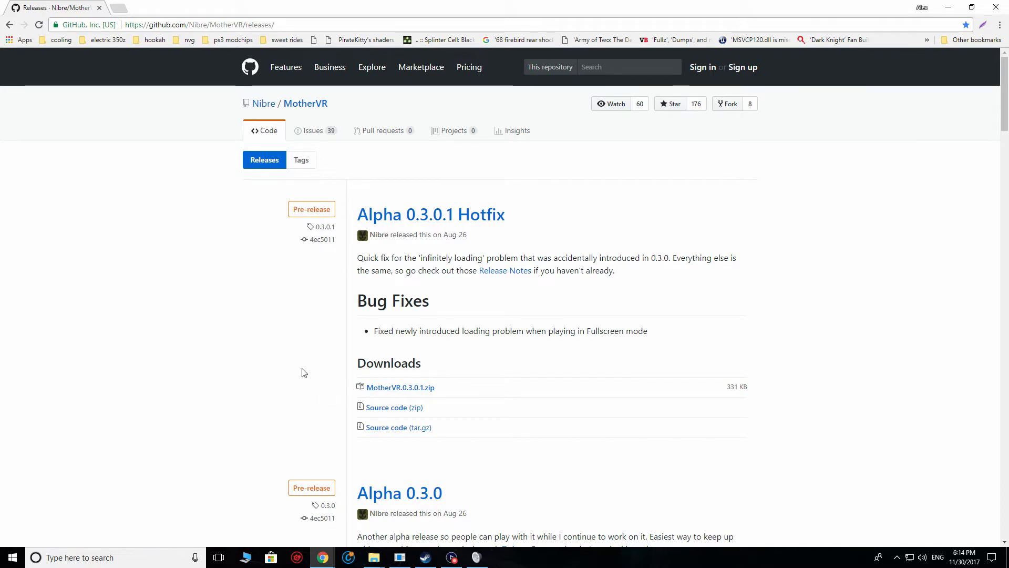
mouse_move(339, 384)
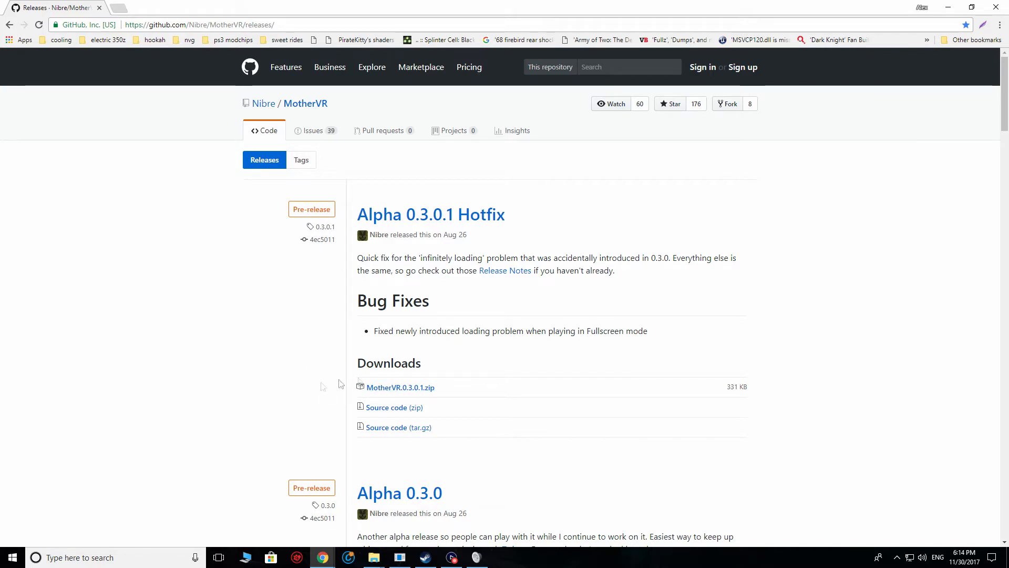
mouse_move(400, 391)
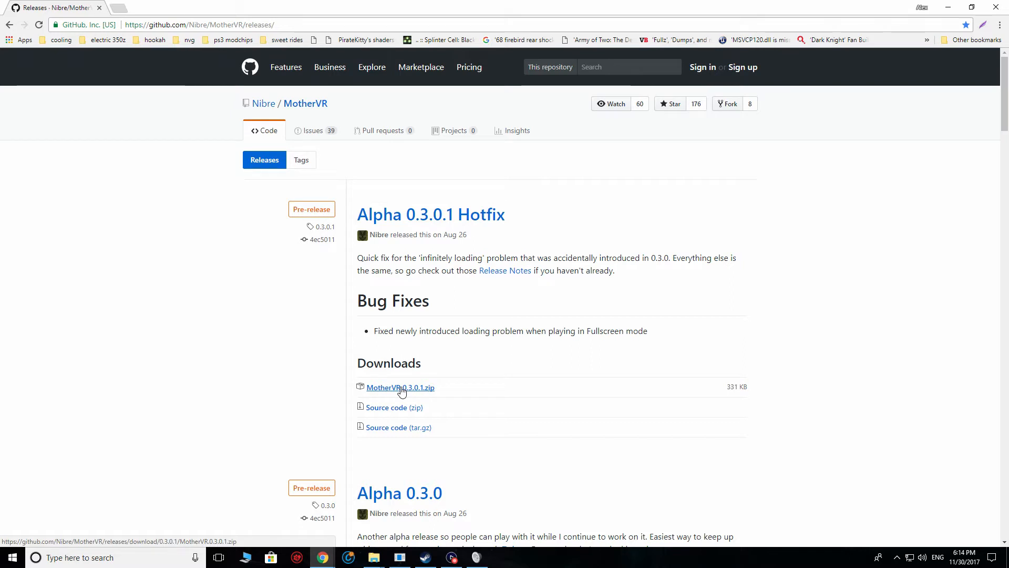
mouse_move(240, 377)
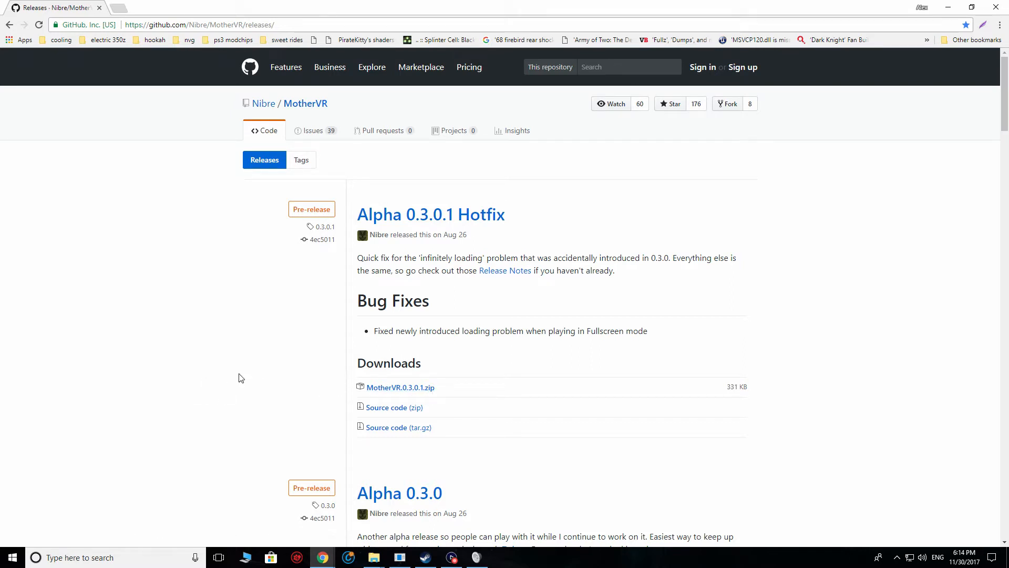
mouse_move(306, 541)
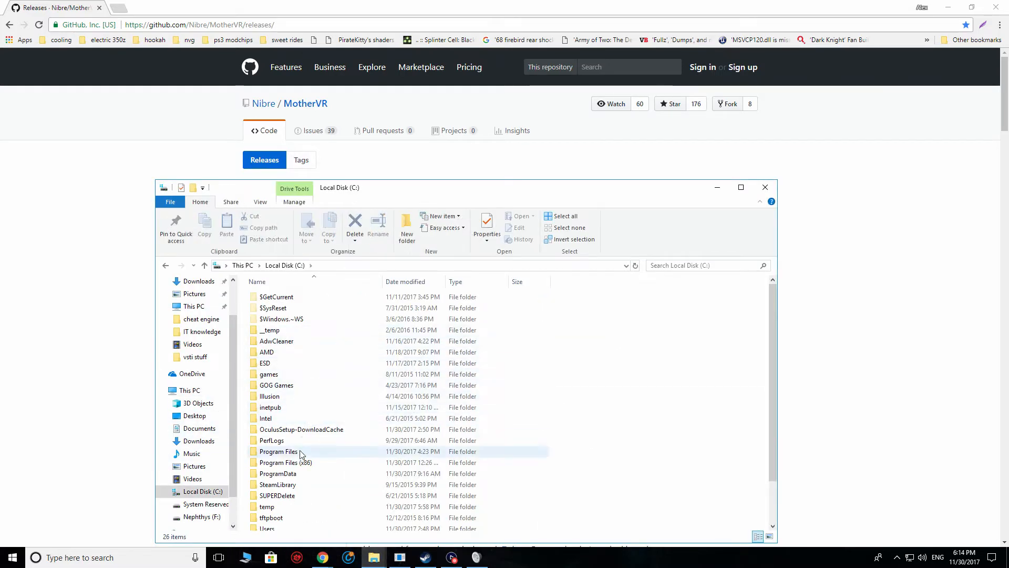
Step: Navigate into SteamLibrary\steamapps\common\Alien Isolation on the C drive
scroll("down", 3)
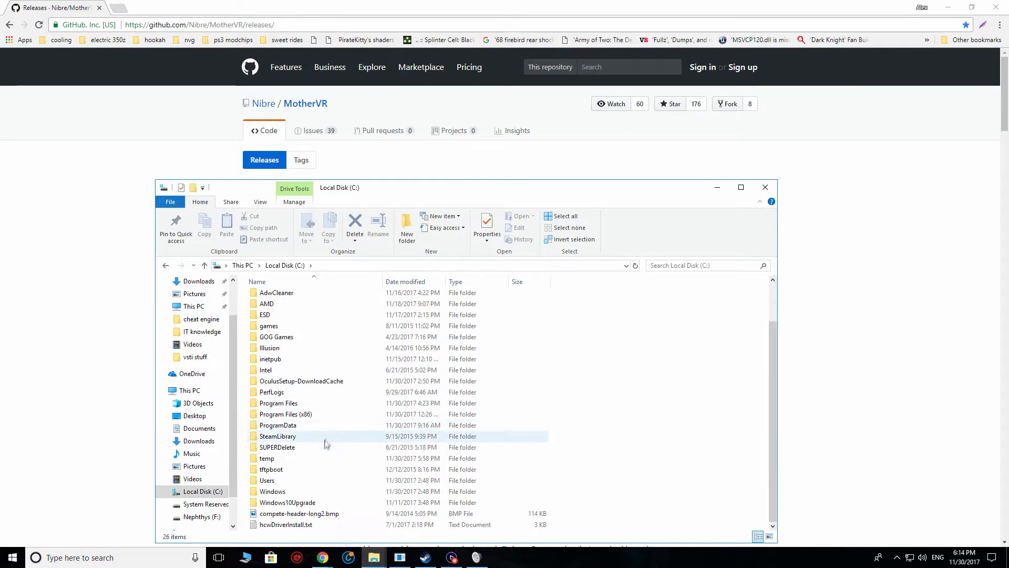
mouse_move(284, 437)
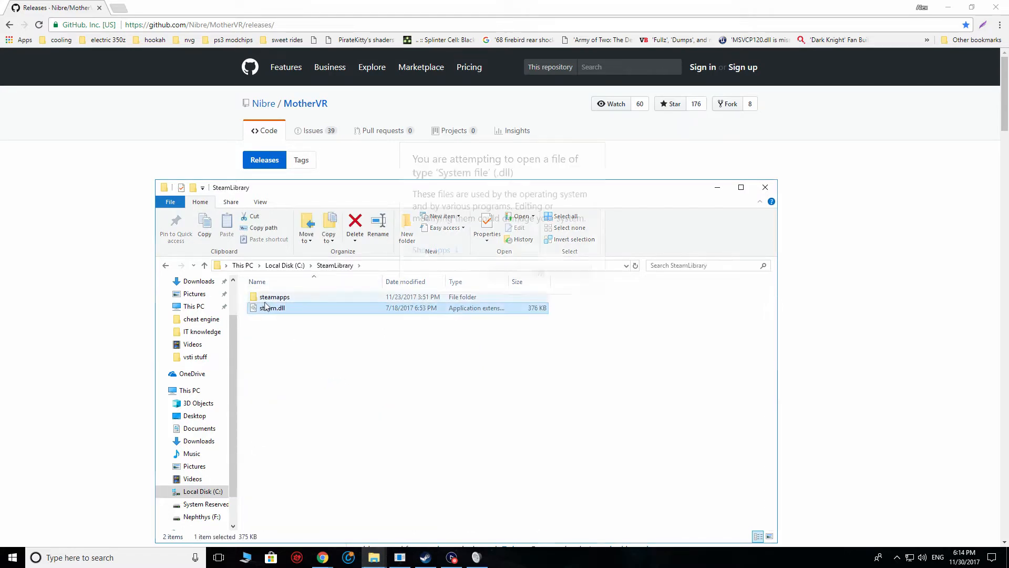
double_click(273, 296)
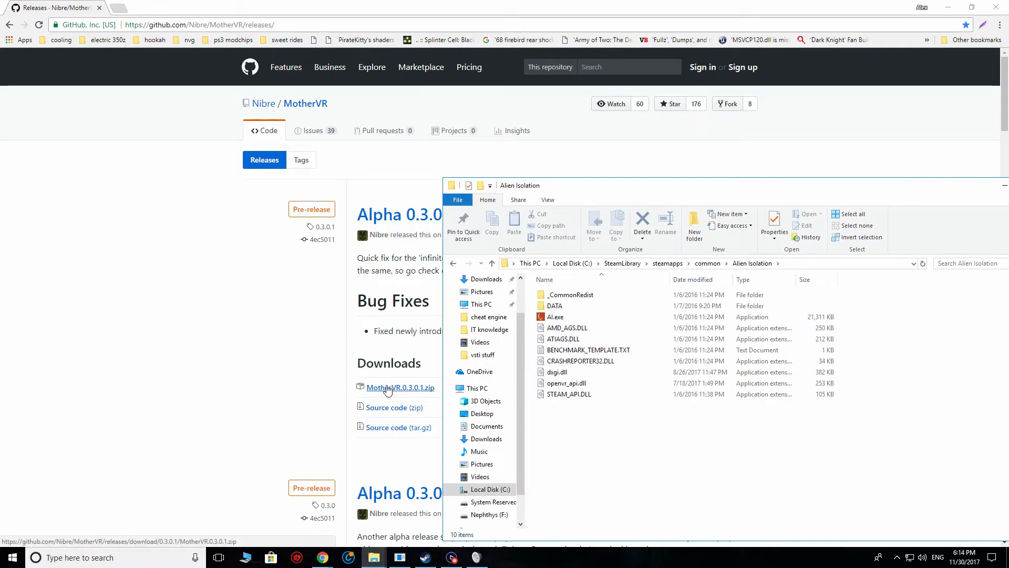
left_click(557, 372)
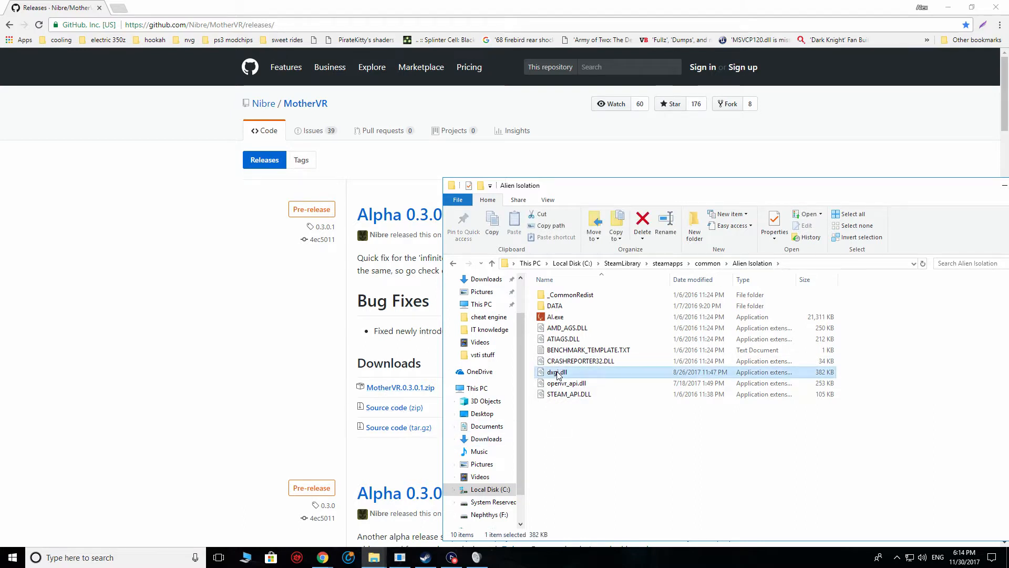
left_click(565, 382)
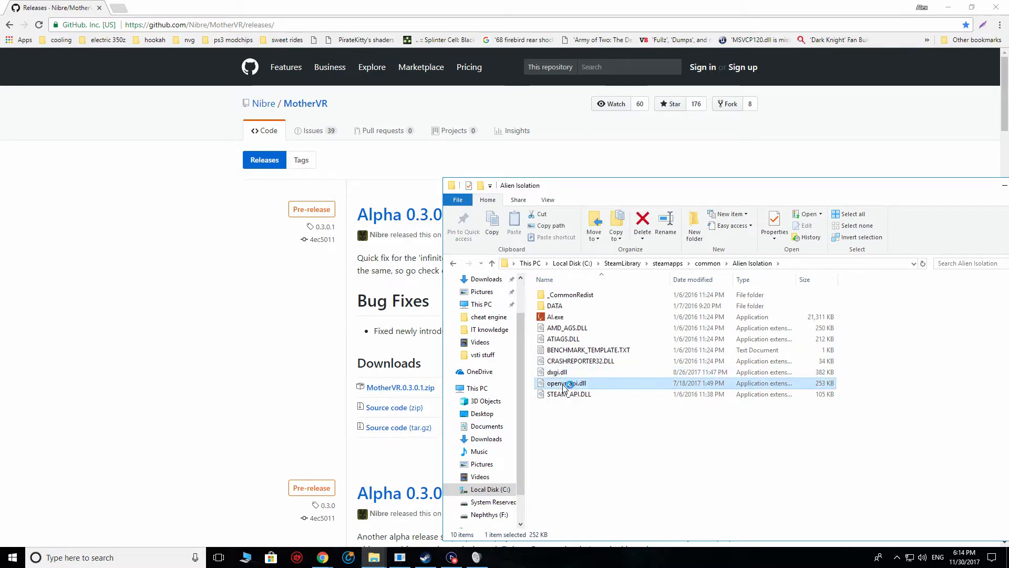
mouse_move(567, 393)
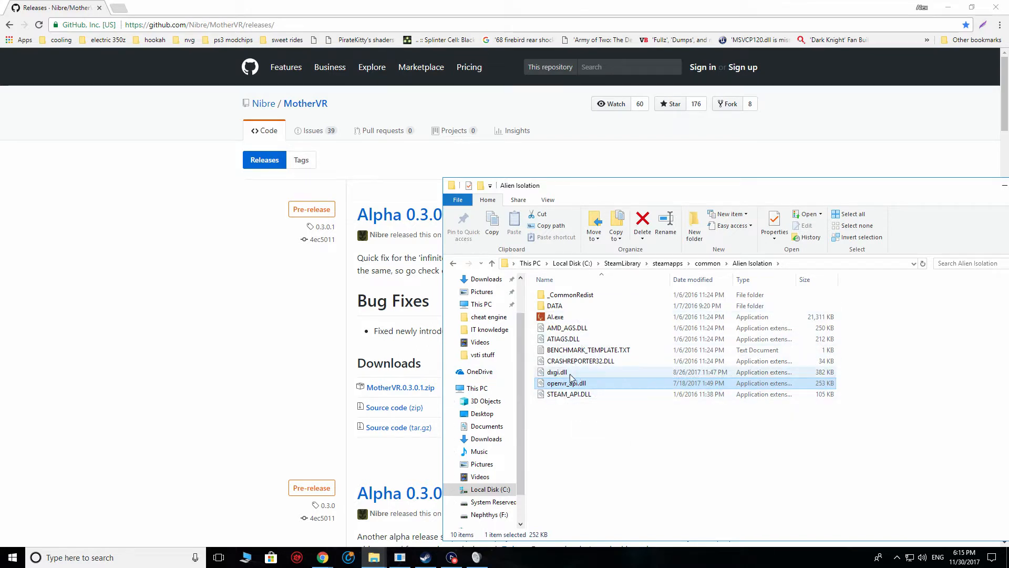
mouse_move(572, 373)
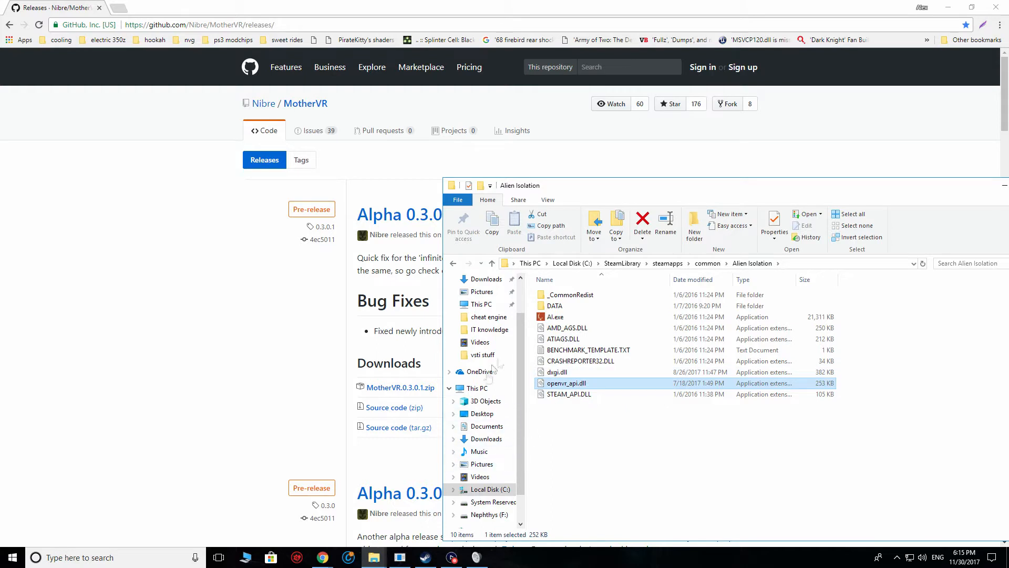
mouse_move(576, 387)
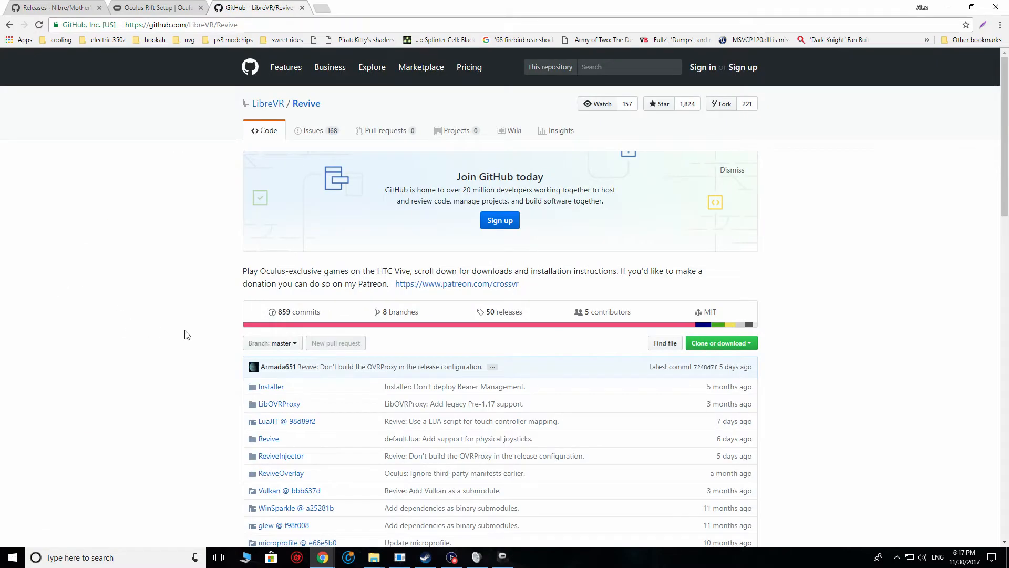
Step: Scroll the LibreVR/Revive README down to its Installation section
scroll("down", 3)
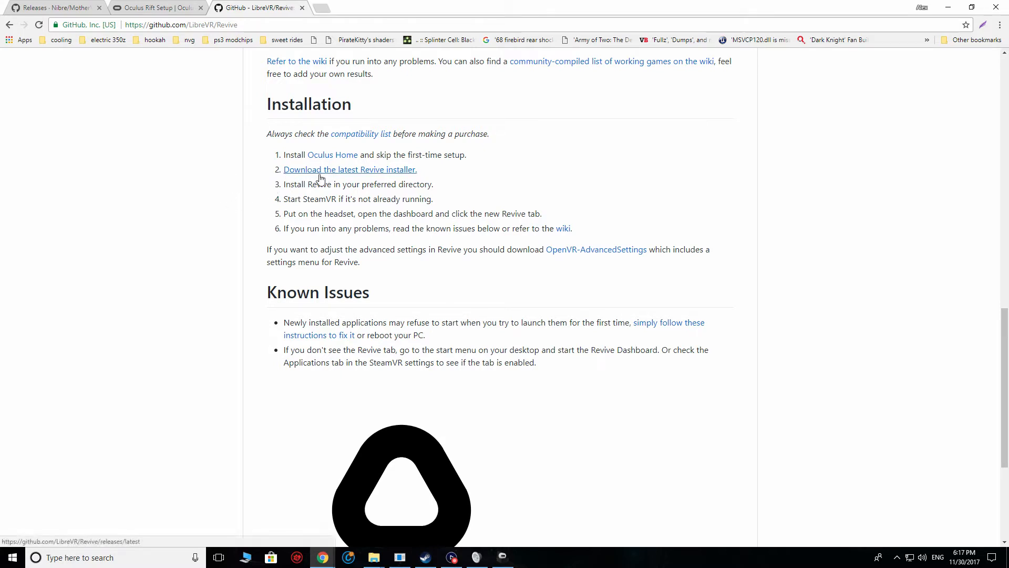
mouse_move(229, 242)
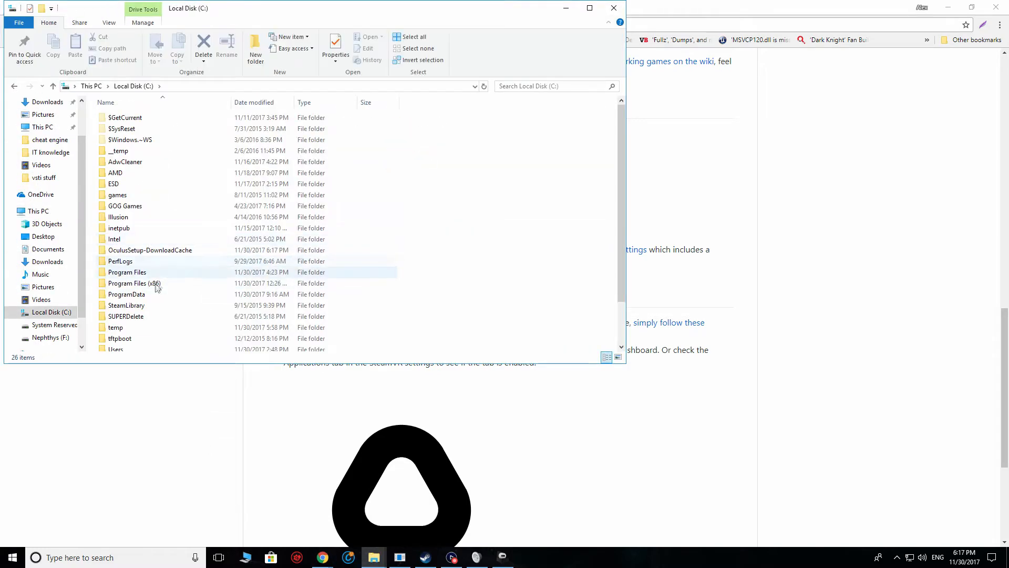
Step: Browse into Program Files on the C drive where the Revive folder lives
double_click(126, 271)
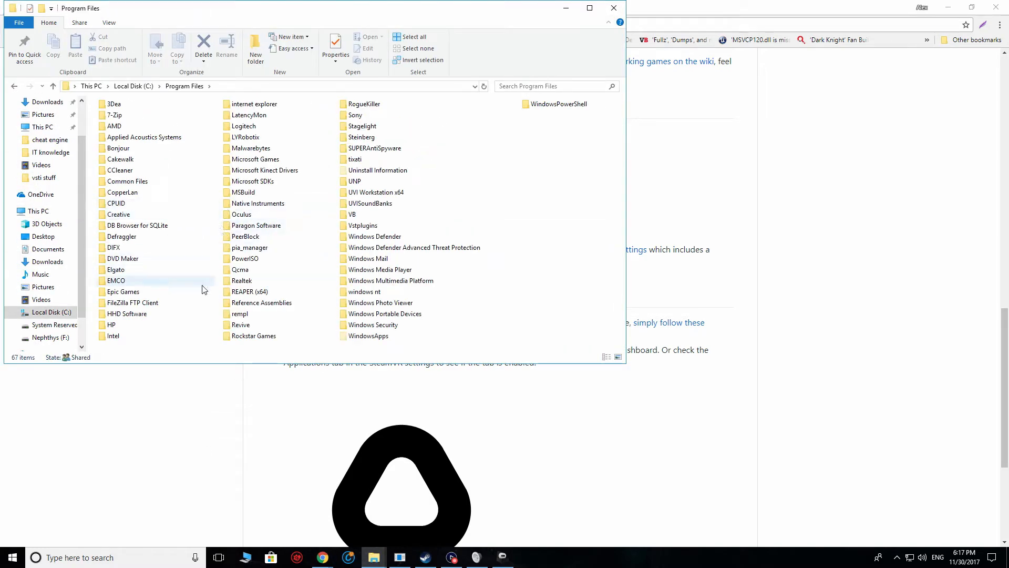
mouse_move(257, 280)
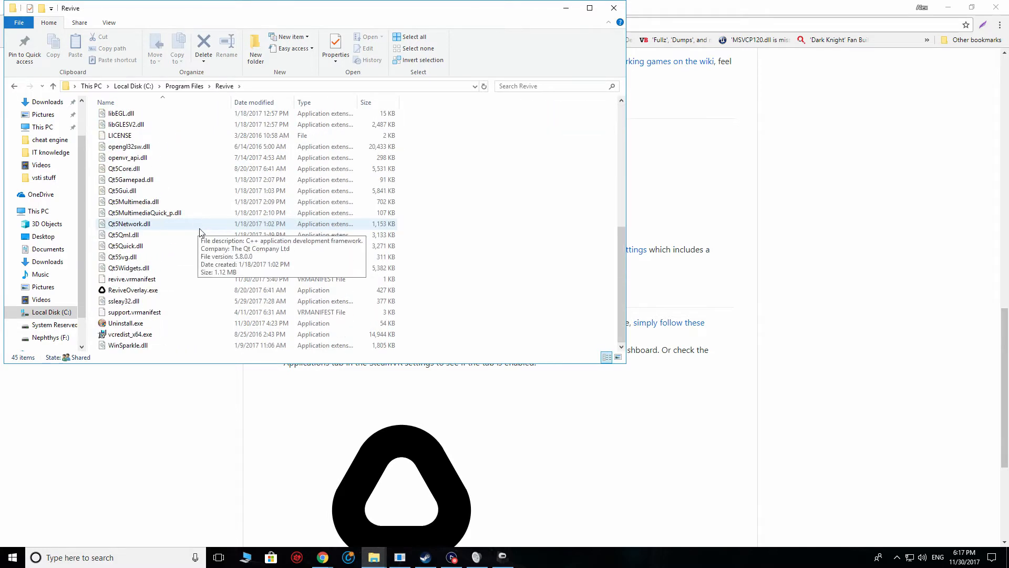
mouse_move(135, 294)
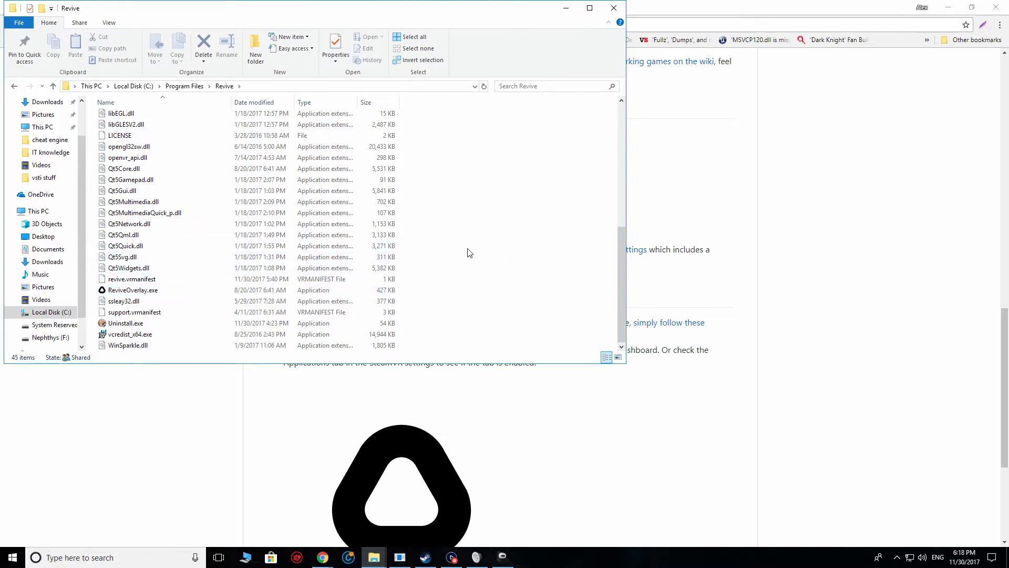
mouse_move(432, 125)
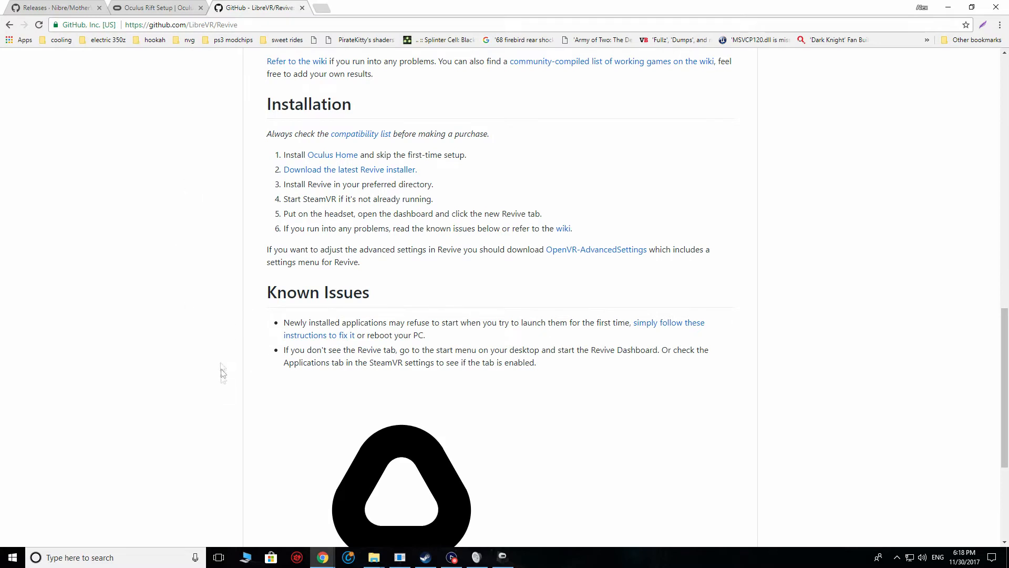
mouse_move(307, 463)
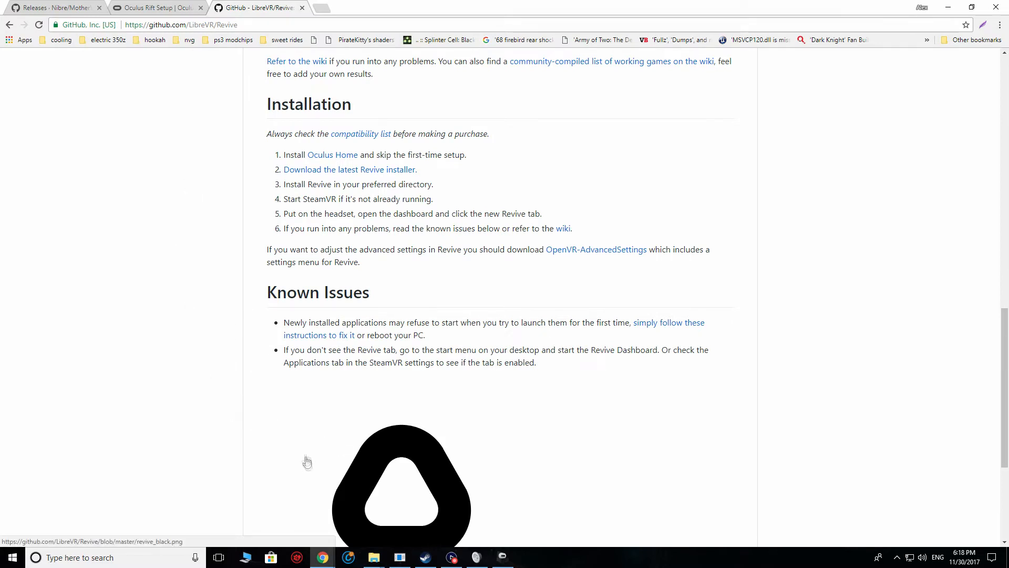
mouse_move(288, 485)
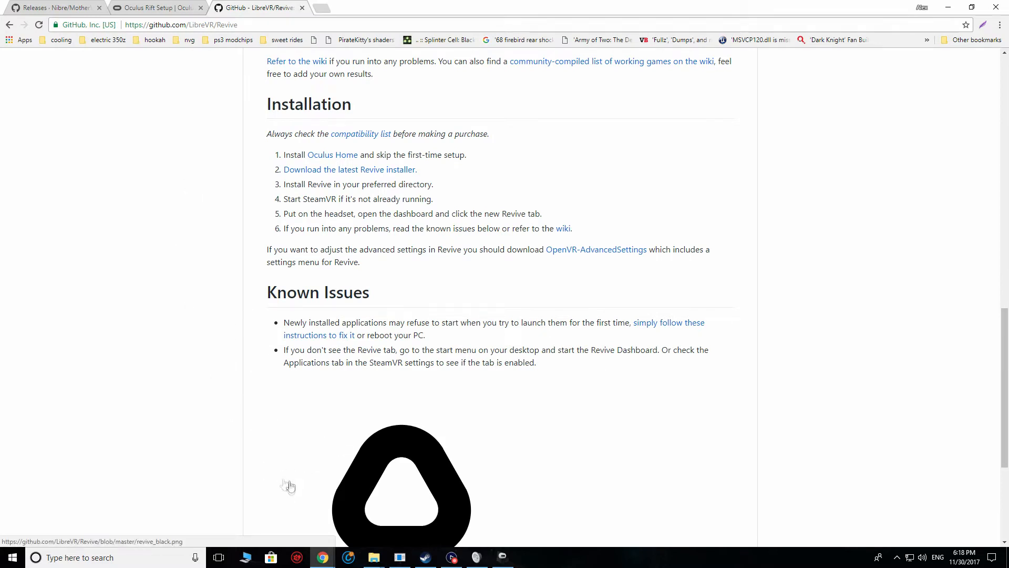
Step: Launch TrinusPSVR from Start search and highlight its RGB 4:4:4 pixel format note
left_click(35, 557)
type("trinus")
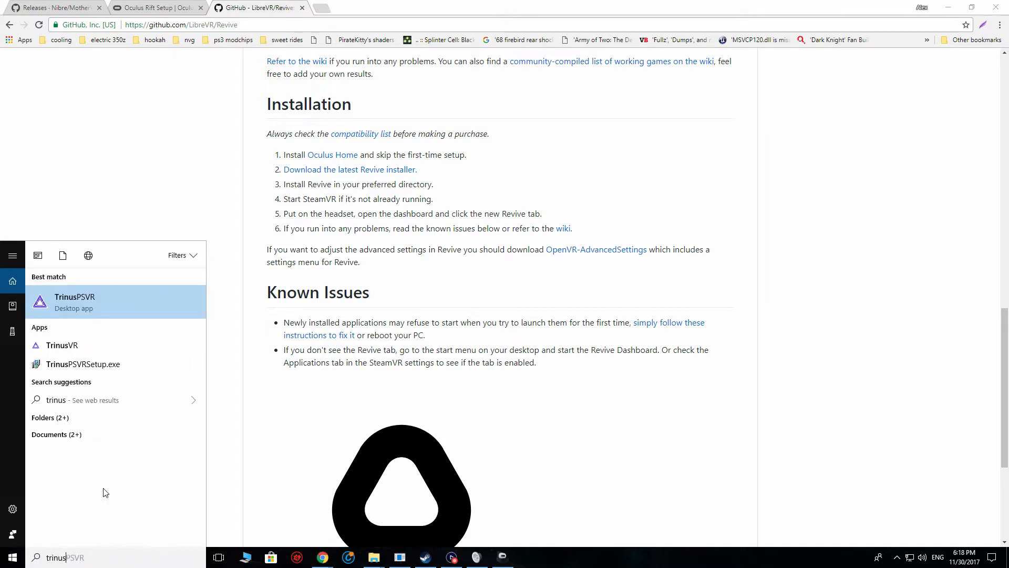
left_click(210, 326)
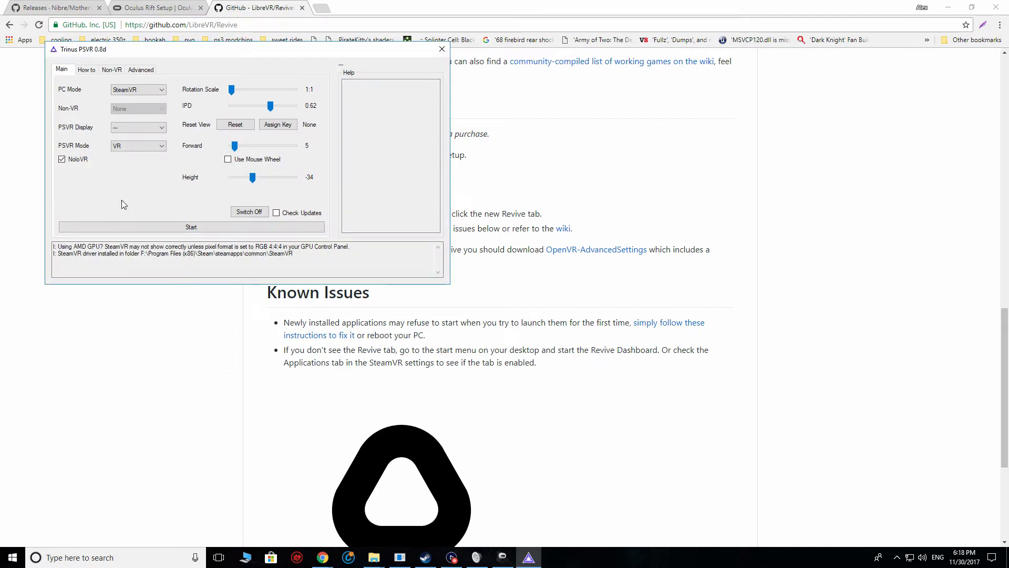
mouse_move(141, 219)
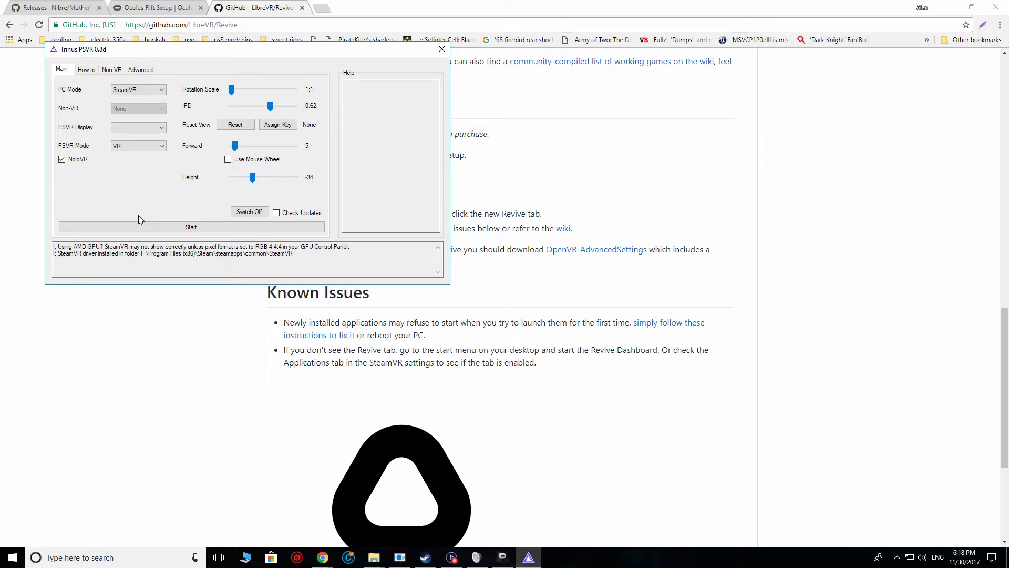
mouse_move(121, 197)
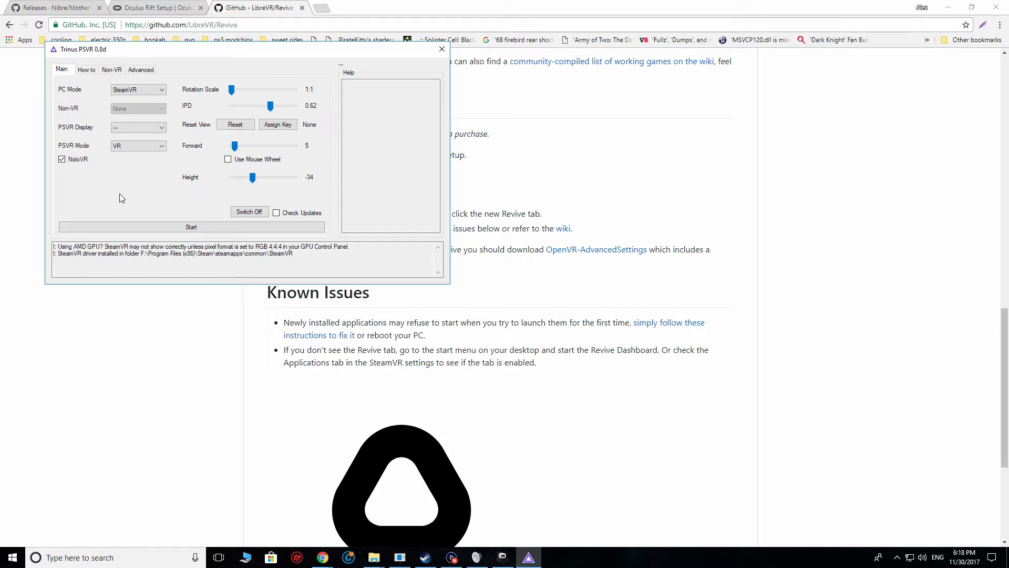
mouse_move(122, 246)
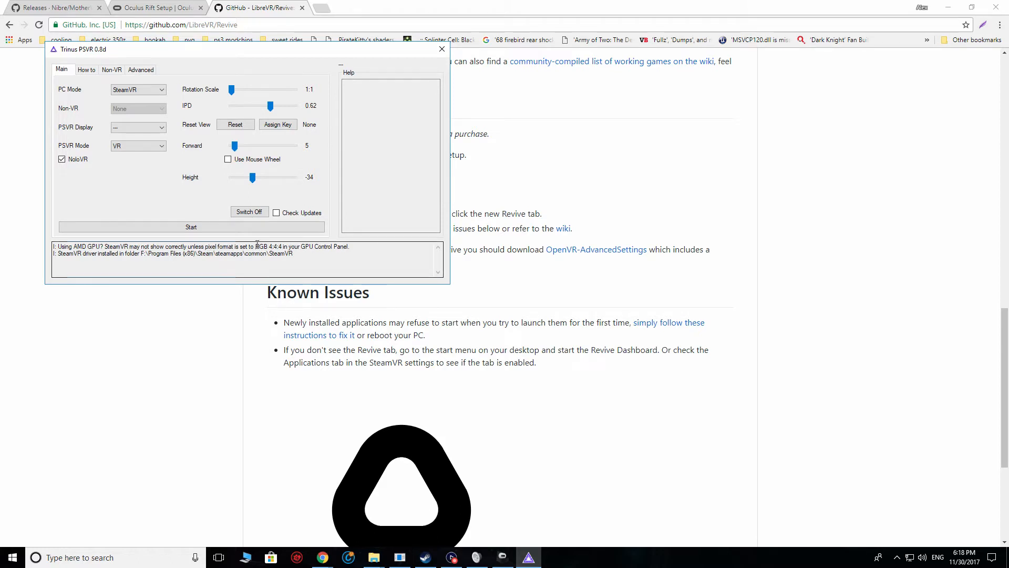
double_click(268, 246)
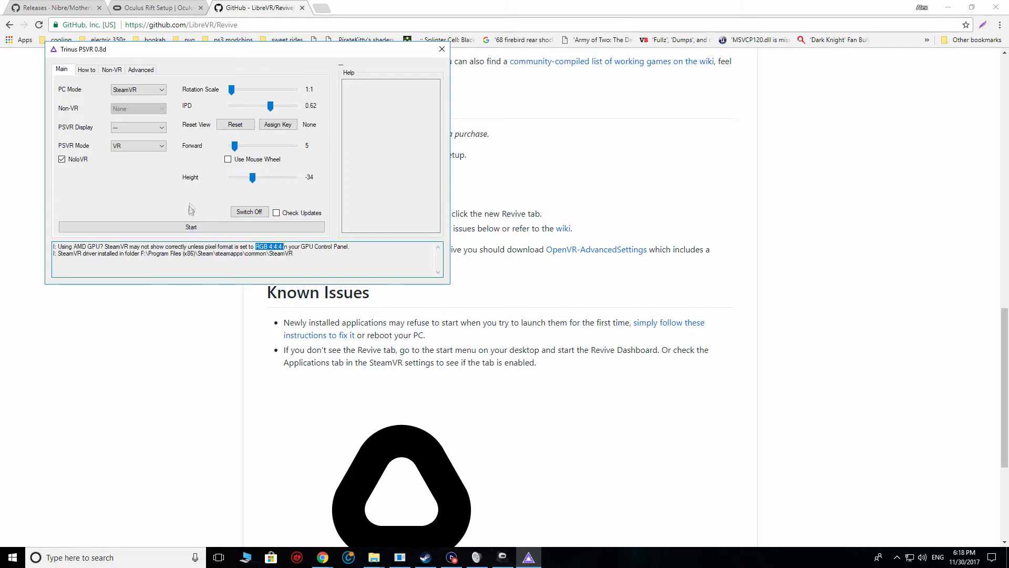
mouse_move(203, 227)
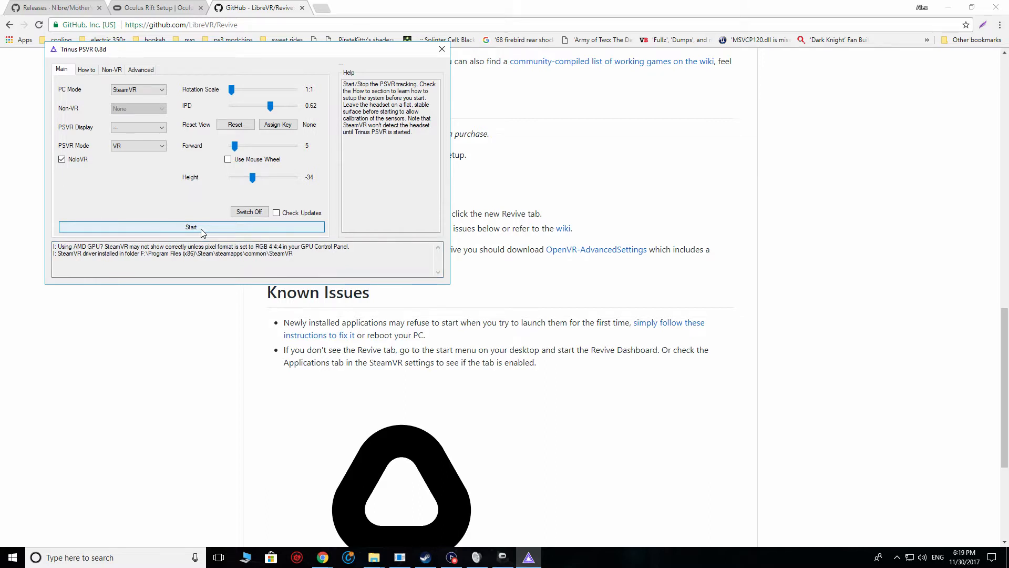
Step: Start PSVR tracking until calibration completes, then tuck Trinus away
left_click(192, 227)
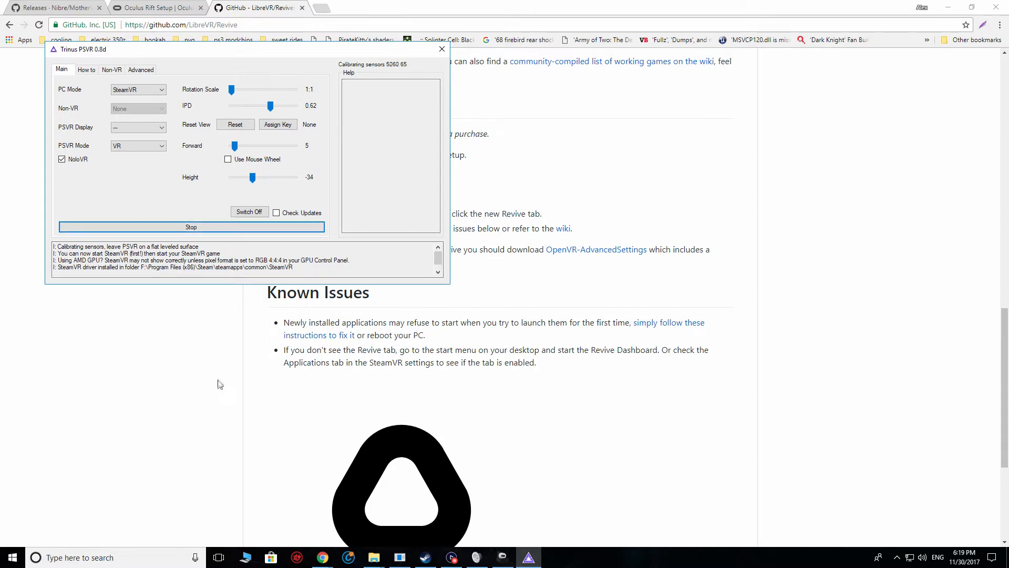
mouse_move(122, 333)
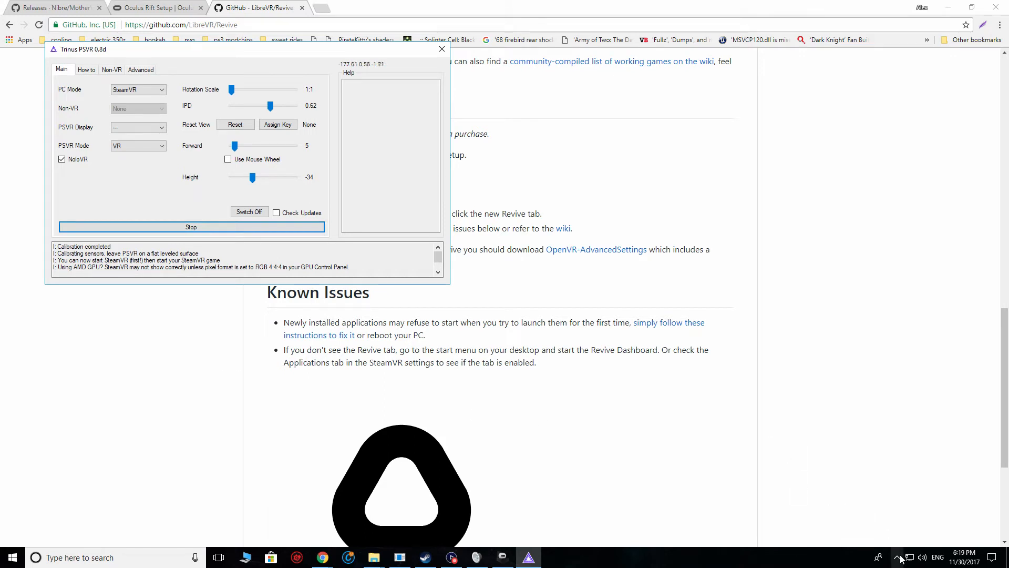
left_click(898, 557)
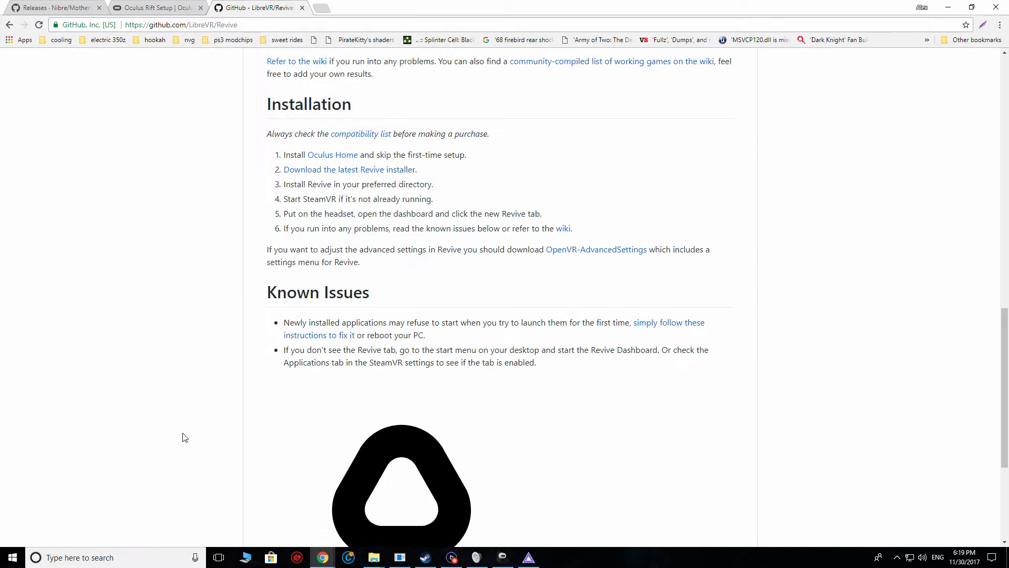
mouse_move(374, 557)
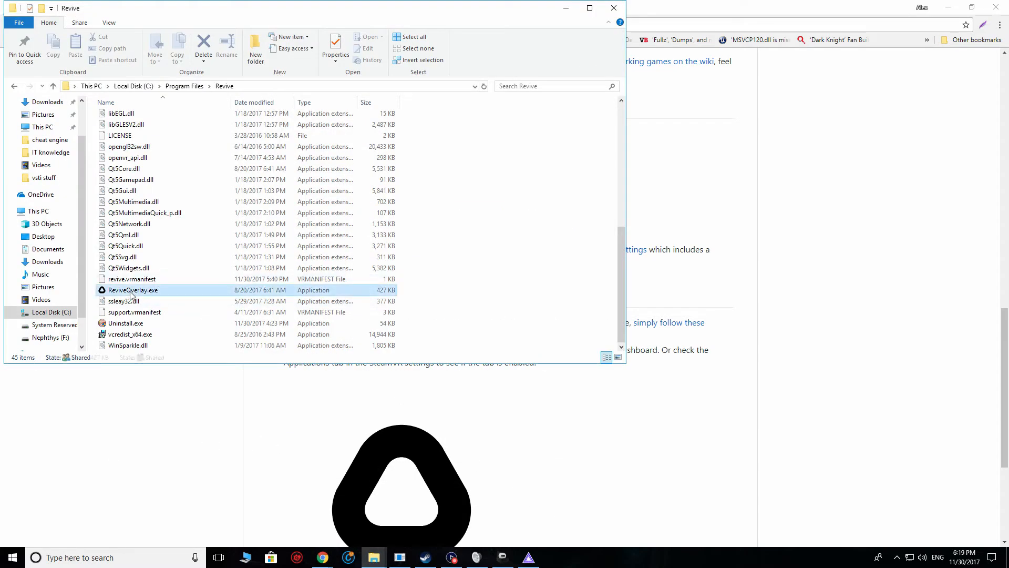
Step: Run ReviveOverlay.exe and bring up Revive's tray menu
double_click(133, 290)
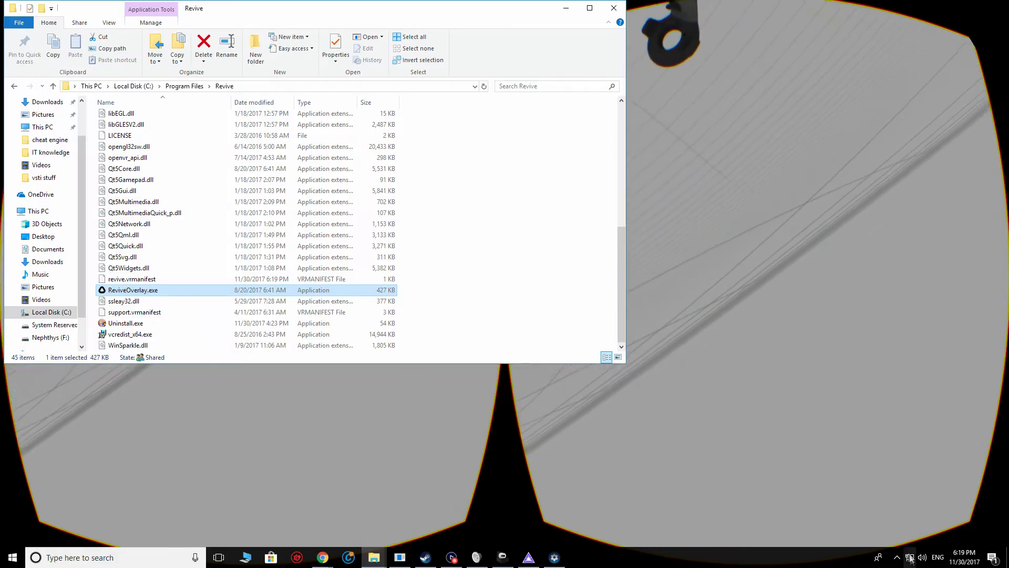
left_click(897, 557)
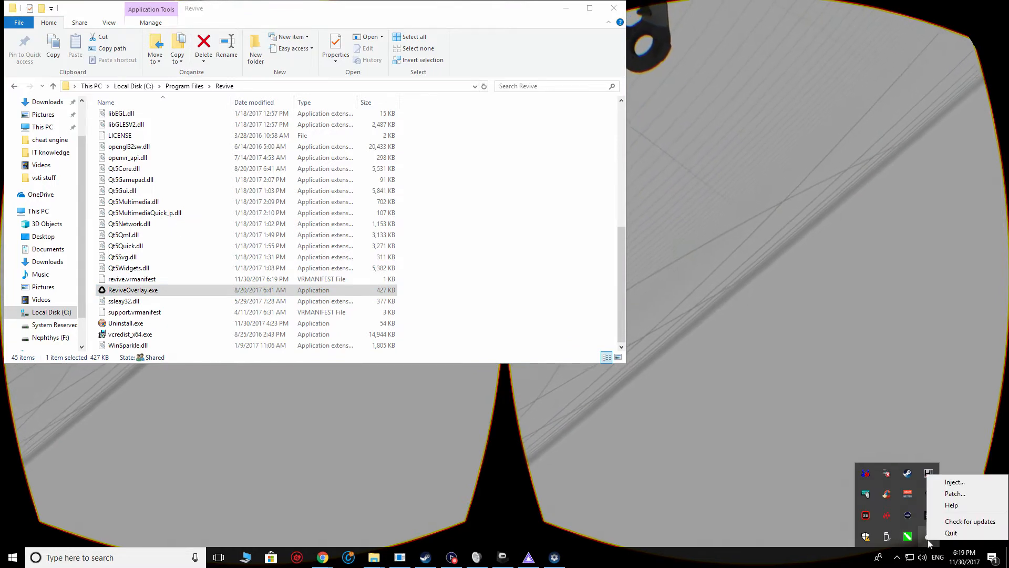
Step: Inject Revive into AI.exe from C:\SteamLibrary\steamapps\common\Alien Isolation
left_click(954, 481)
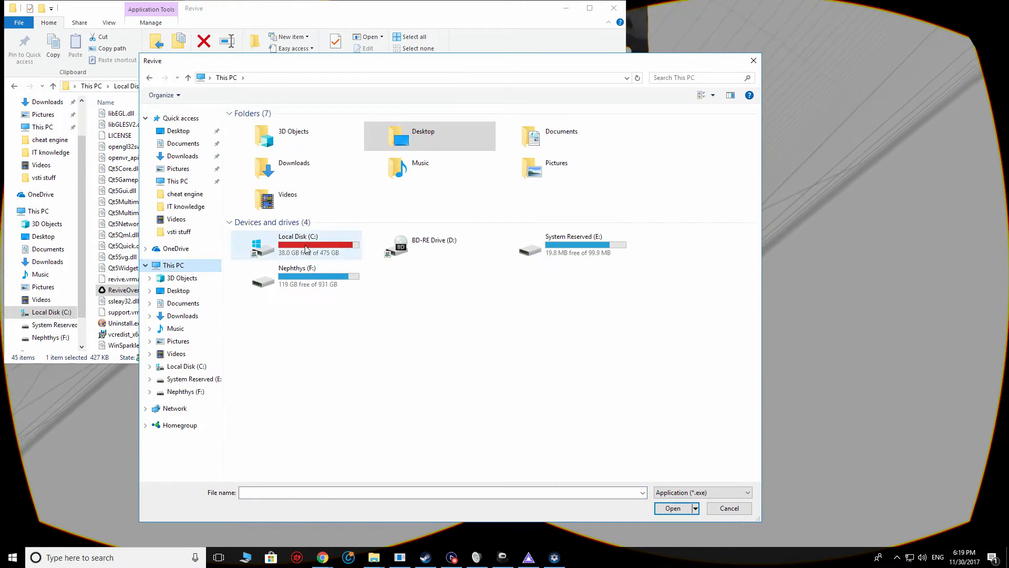
double_click(298, 243)
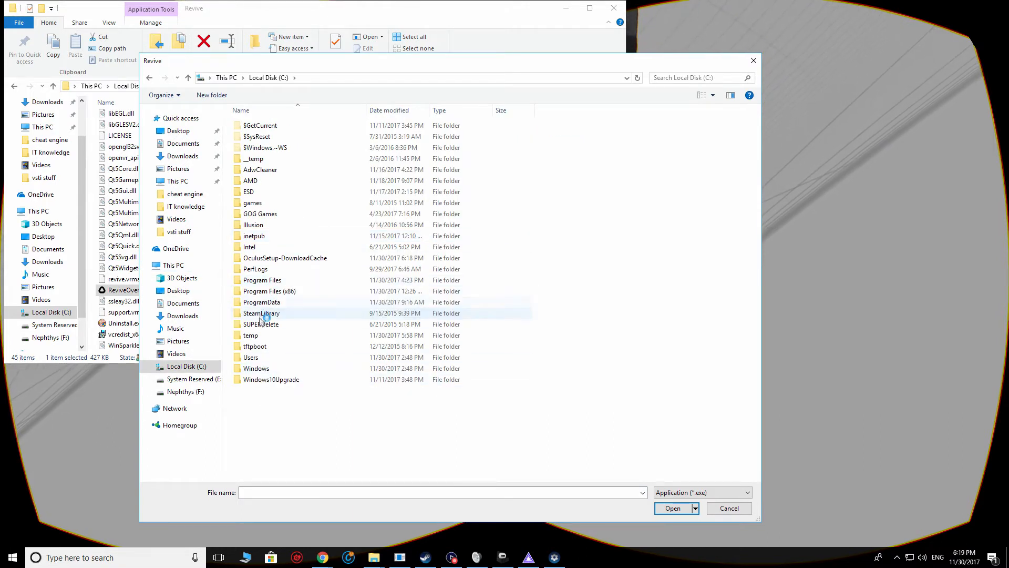
double_click(261, 313)
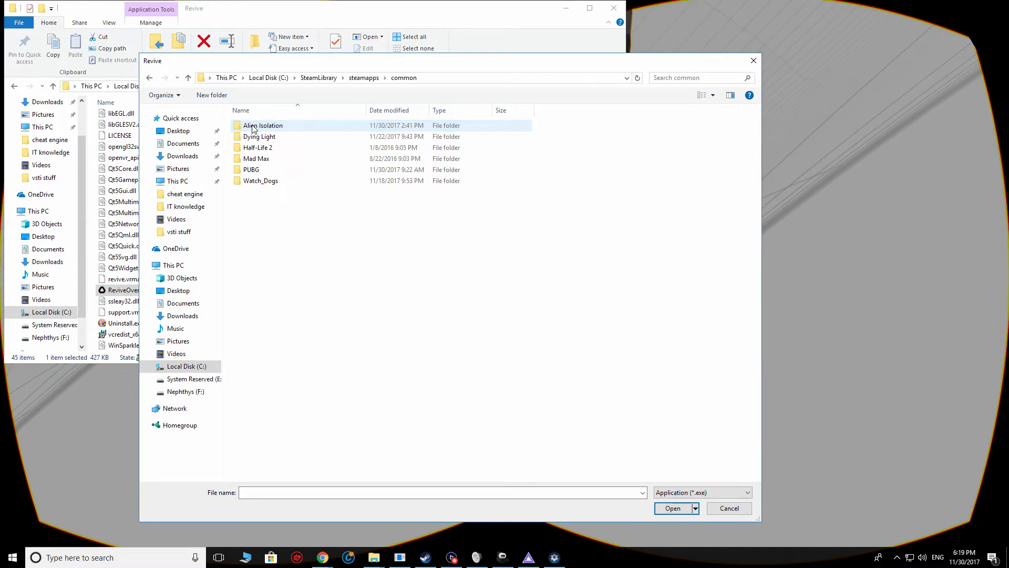
double_click(263, 125)
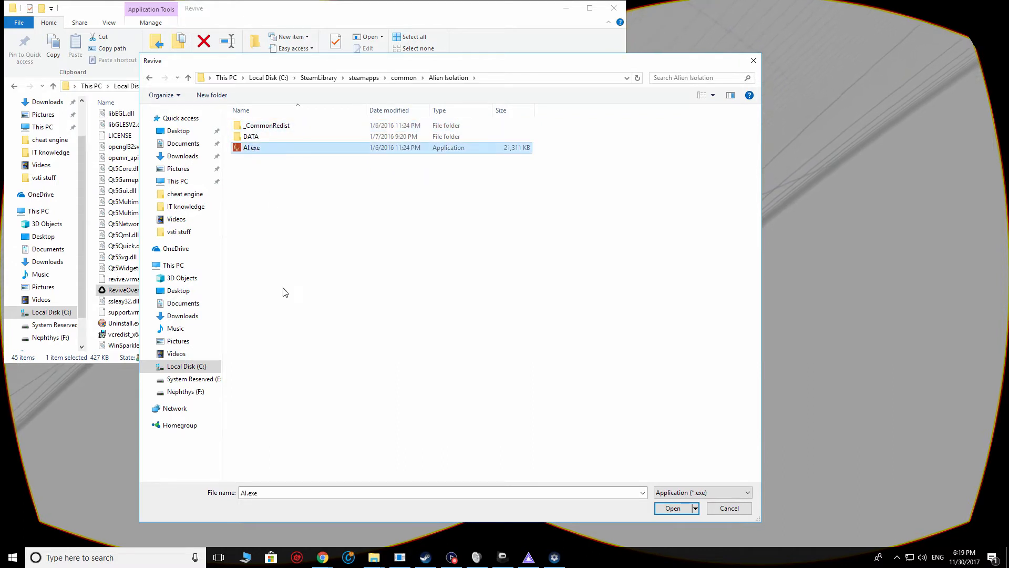
mouse_move(567, 476)
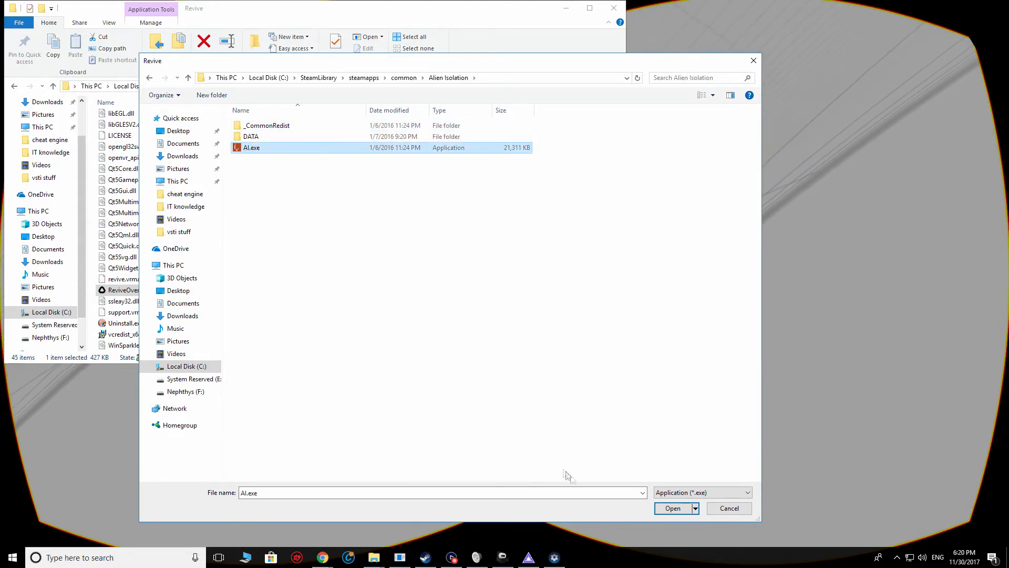
mouse_move(662, 494)
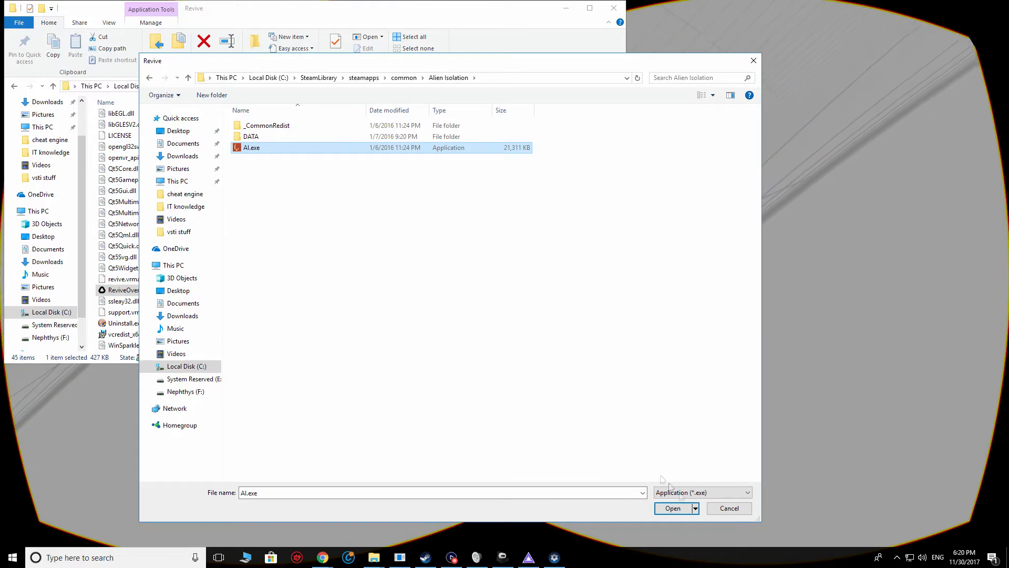
left_click(730, 507)
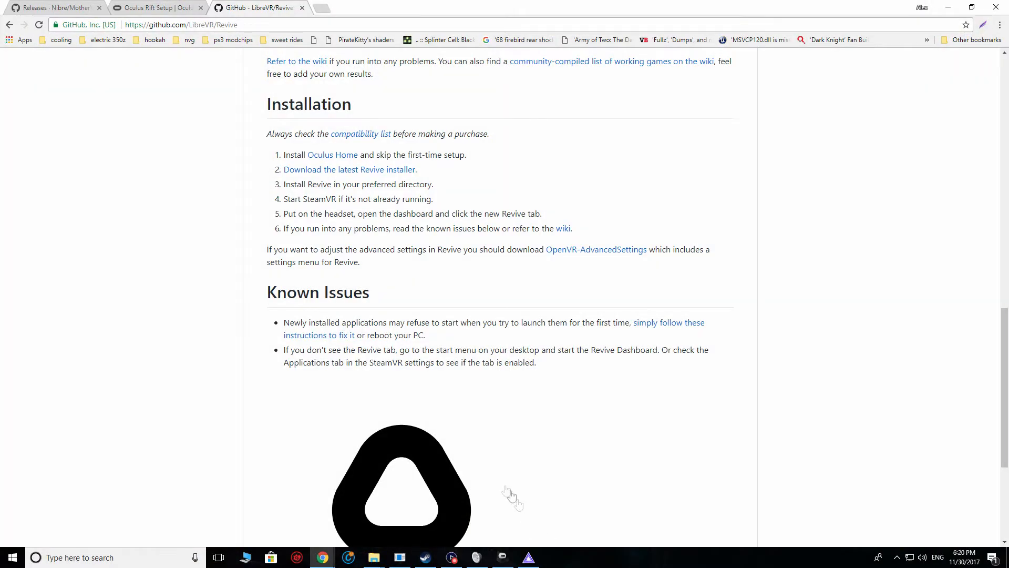
mouse_move(203, 383)
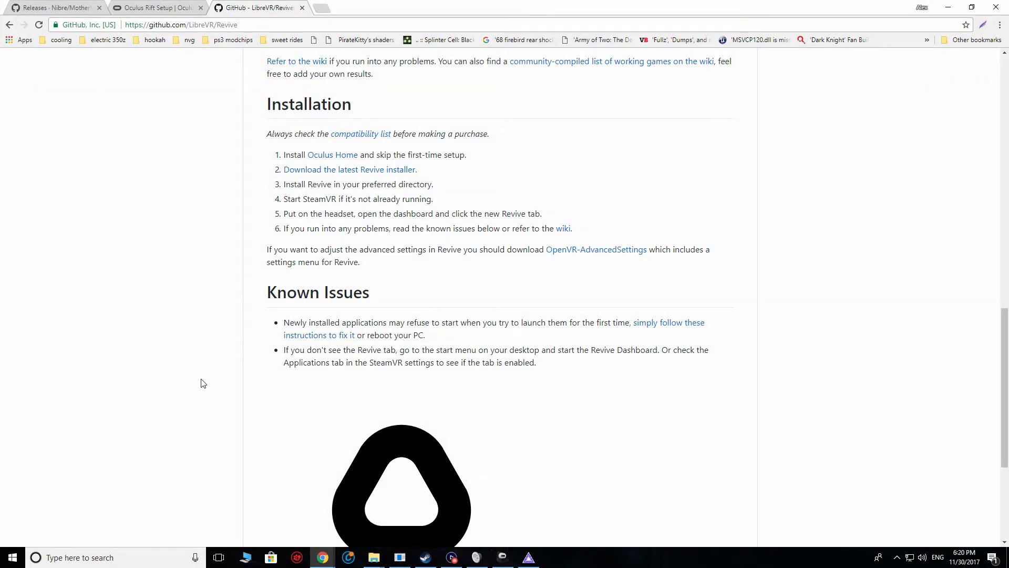
mouse_move(414, 561)
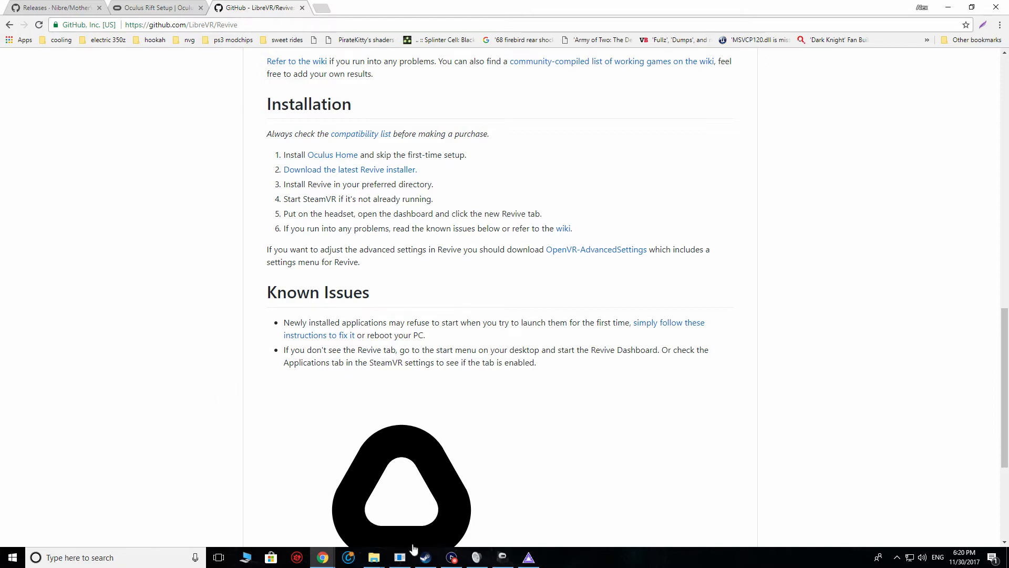
Step: Bring the Steam library window on Alien: Isolation forward from the taskbar
left_click(424, 557)
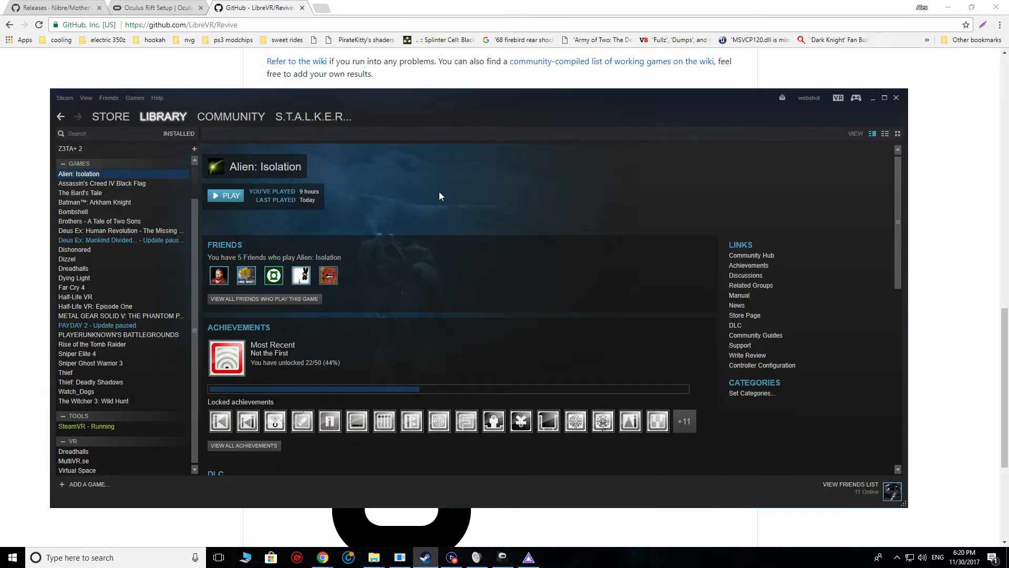
mouse_move(533, 199)
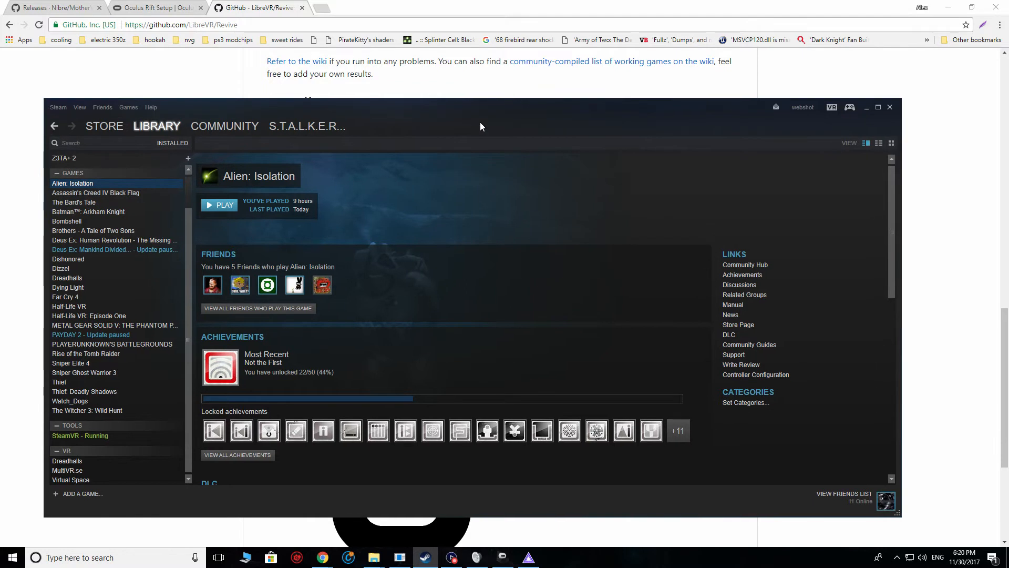
mouse_move(471, 227)
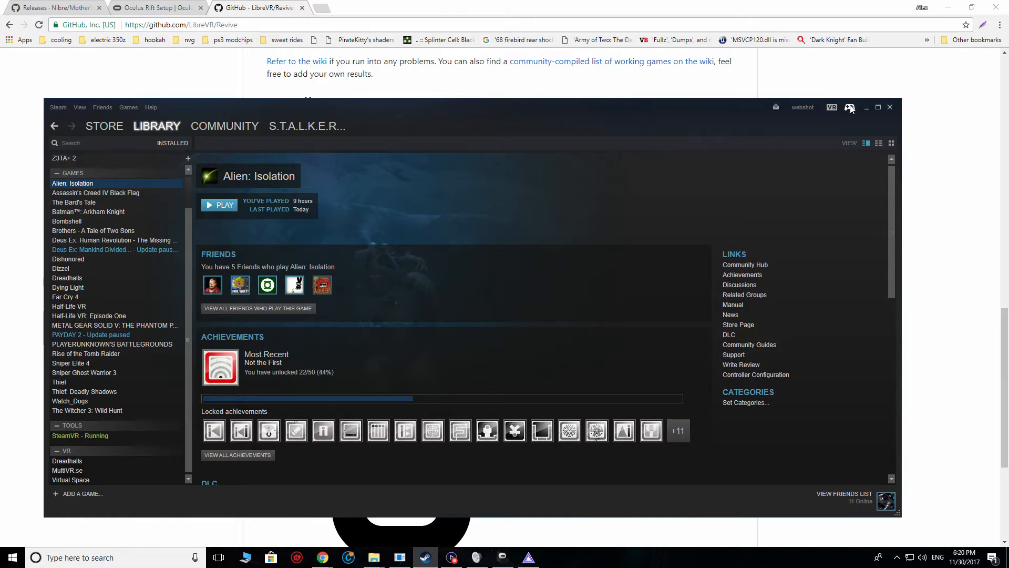
mouse_move(850, 107)
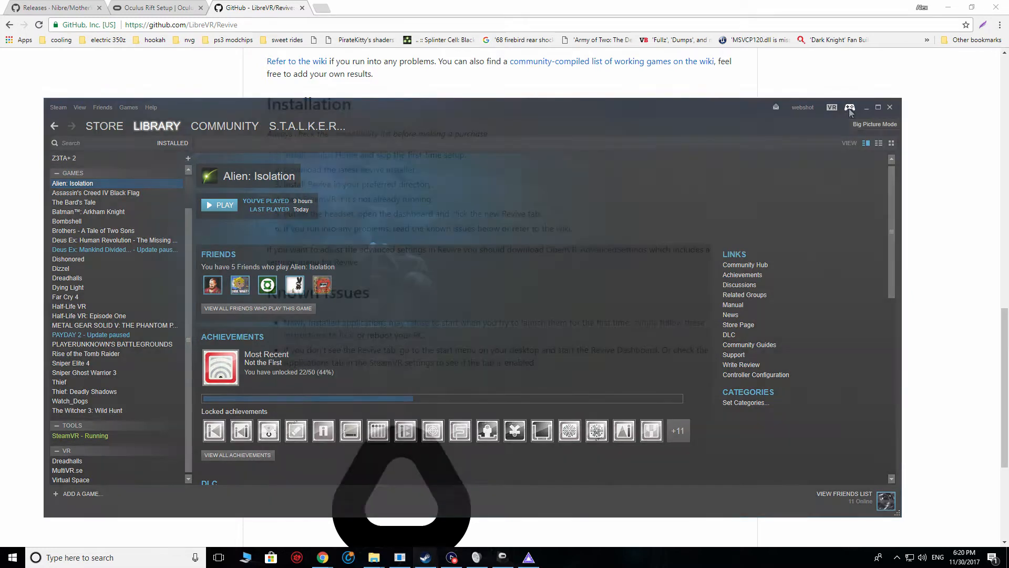
Step: Switch Steam into Big Picture Mode
left_click(850, 107)
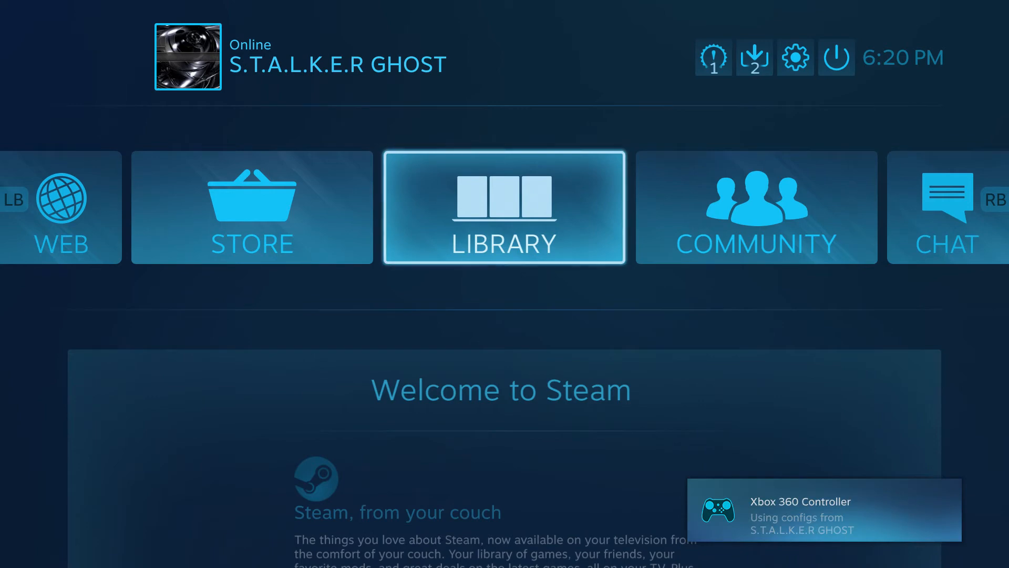
Step: Check Controller Settings show Xbox Configuration Support on for two Xbox 360 controllers, then leave them
left_click(756, 207)
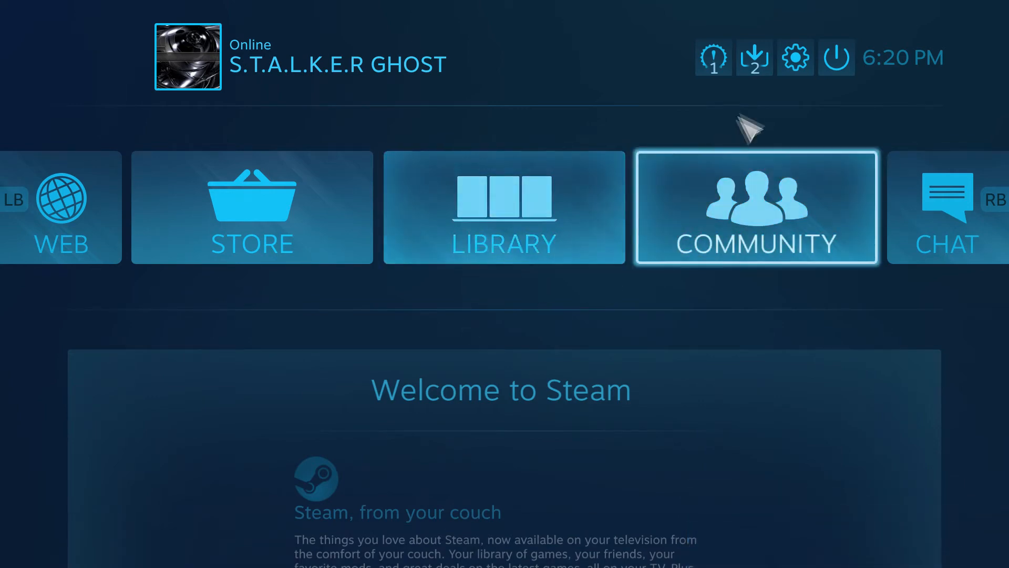
left_click(795, 56)
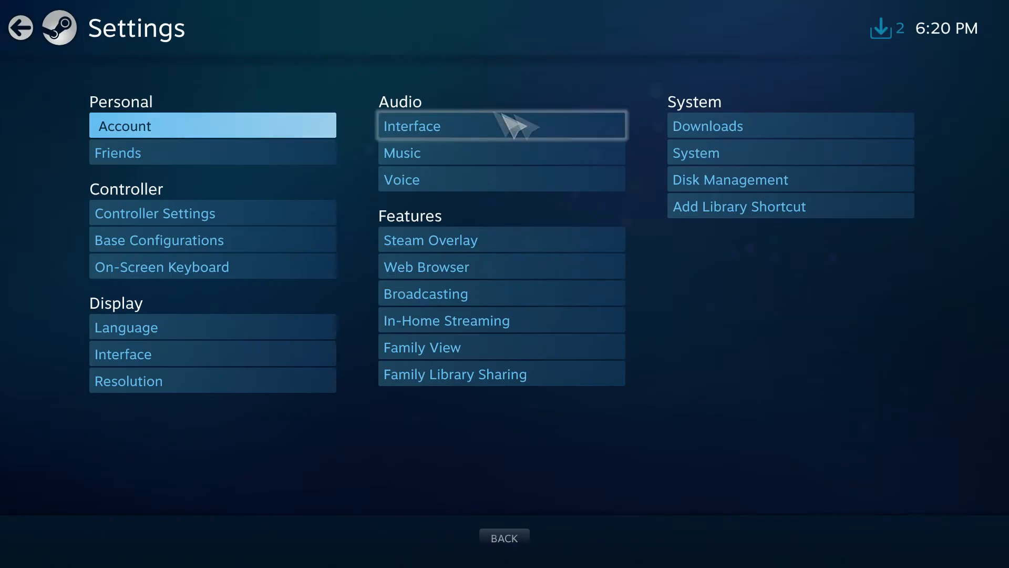
left_click(155, 212)
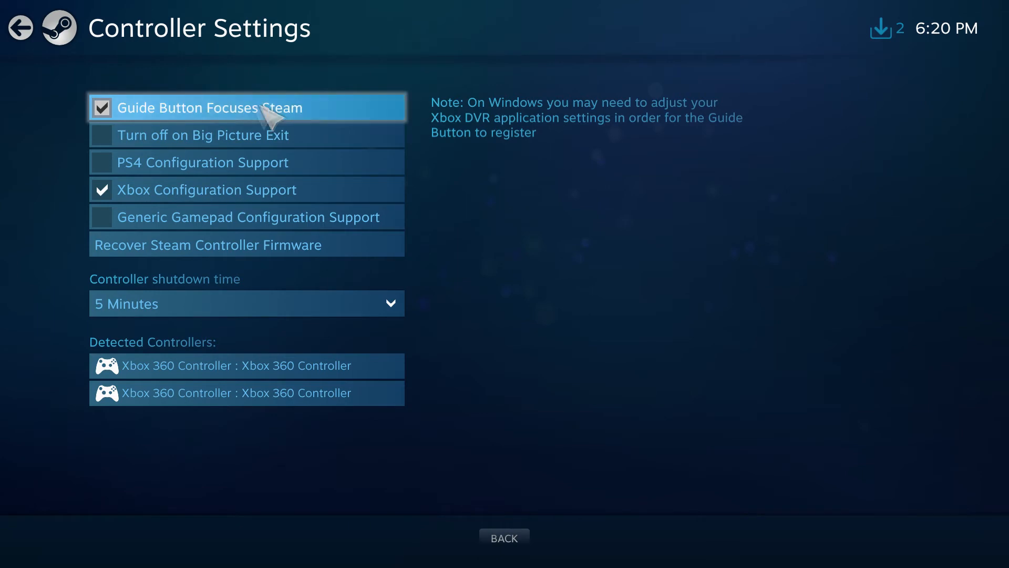
mouse_move(236, 205)
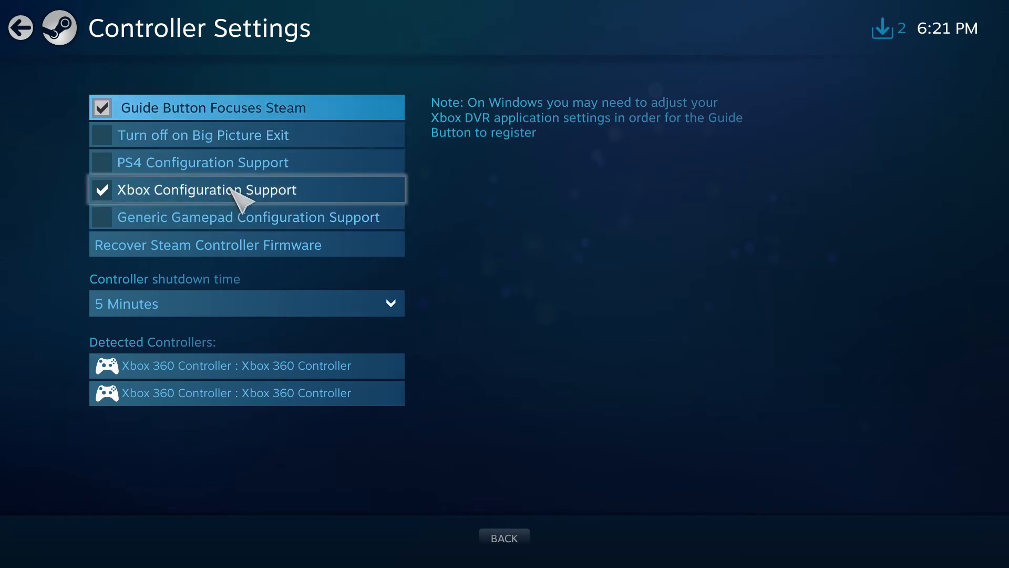
mouse_move(177, 334)
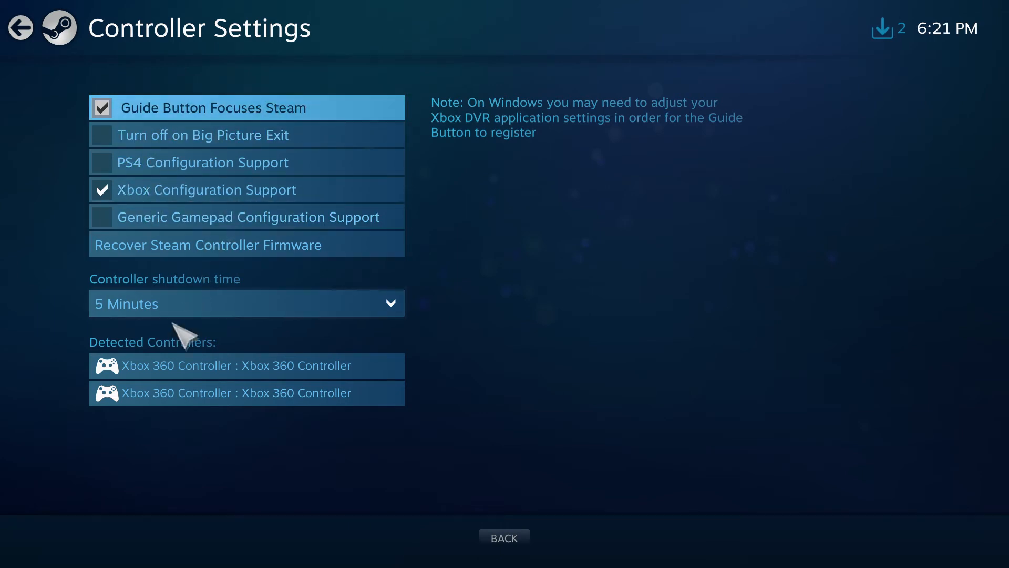
mouse_move(21, 369)
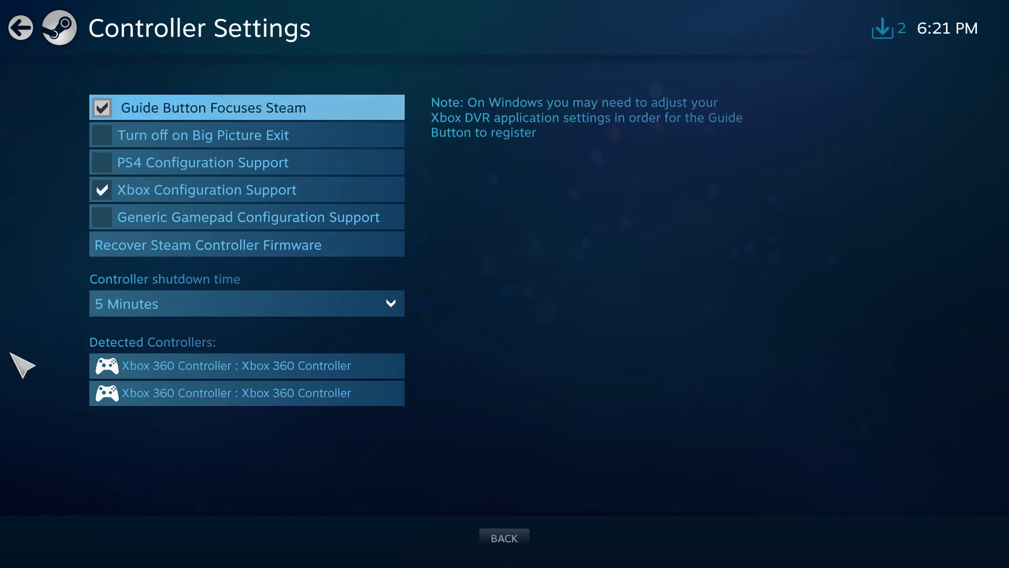
mouse_move(513, 551)
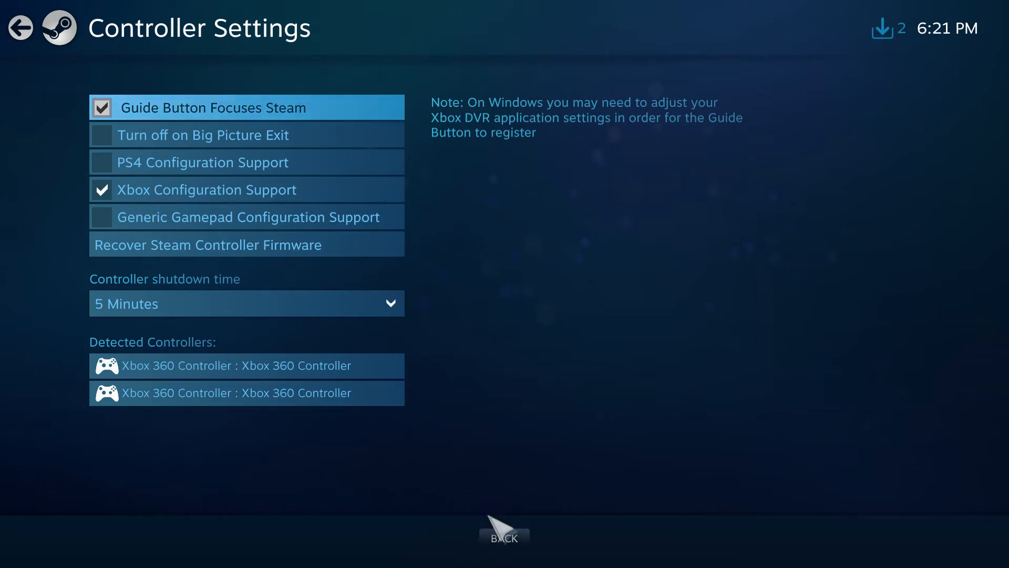
left_click(505, 538)
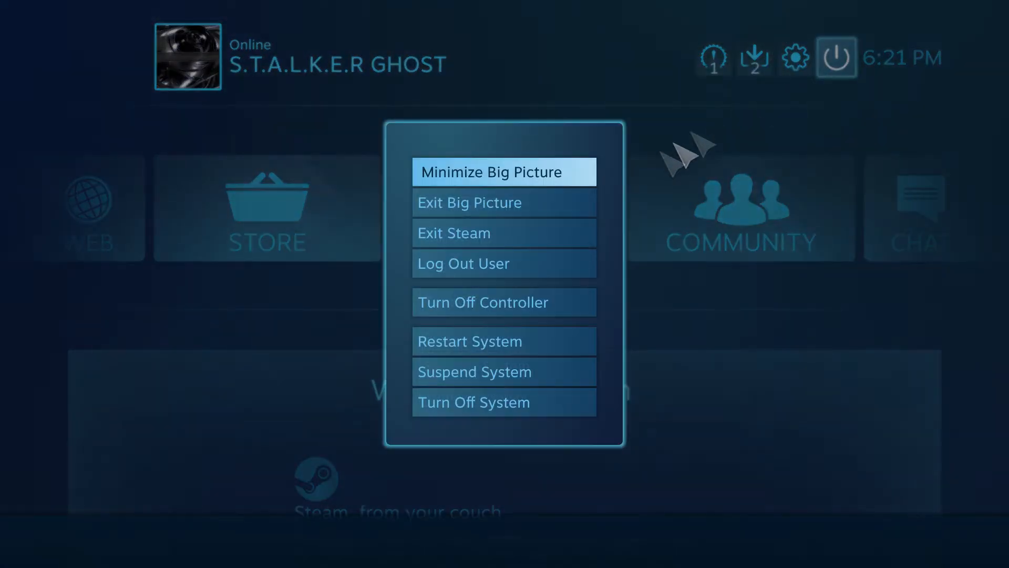
mouse_move(504, 355)
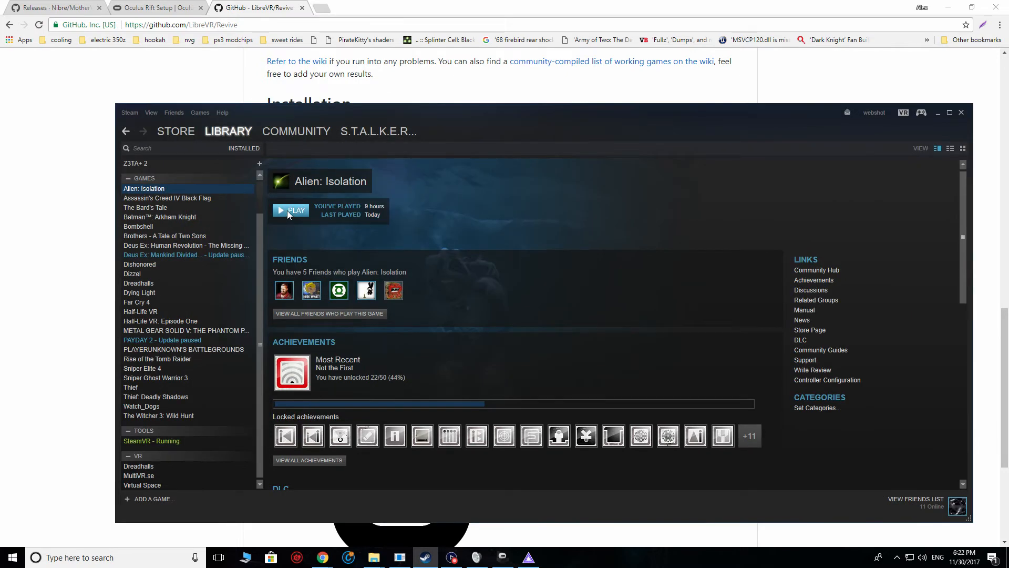
Step: Give Alien: Isolation the launch options -monitor -steamvr -disableblinders -nosplash via its Properties
right_click(143, 188)
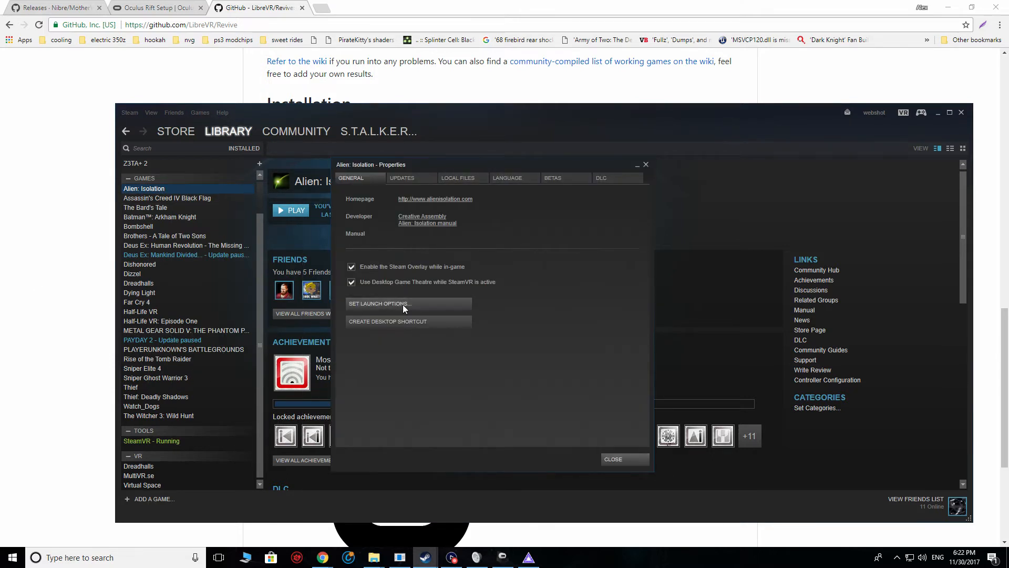
left_click(408, 303)
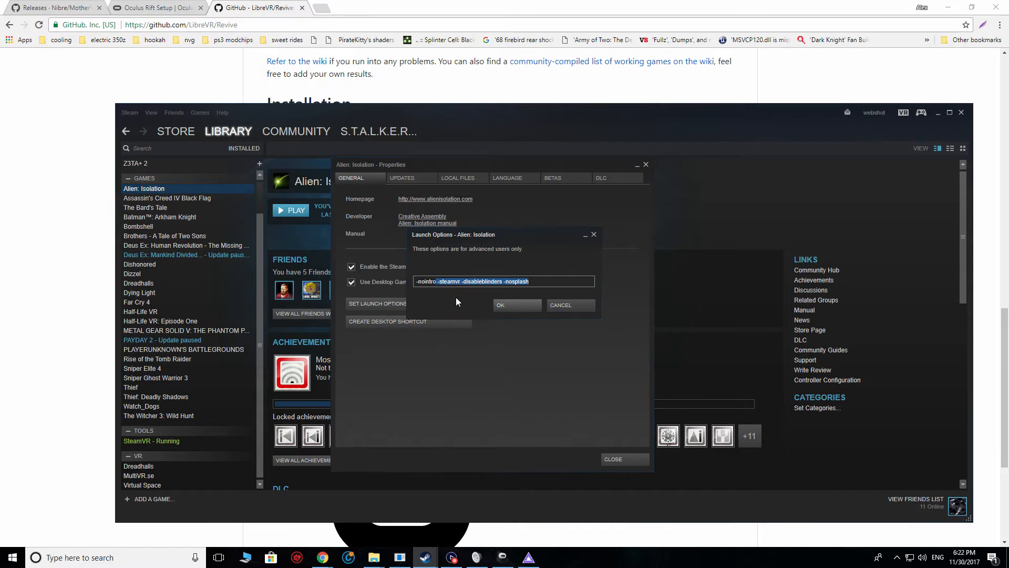
mouse_move(473, 299)
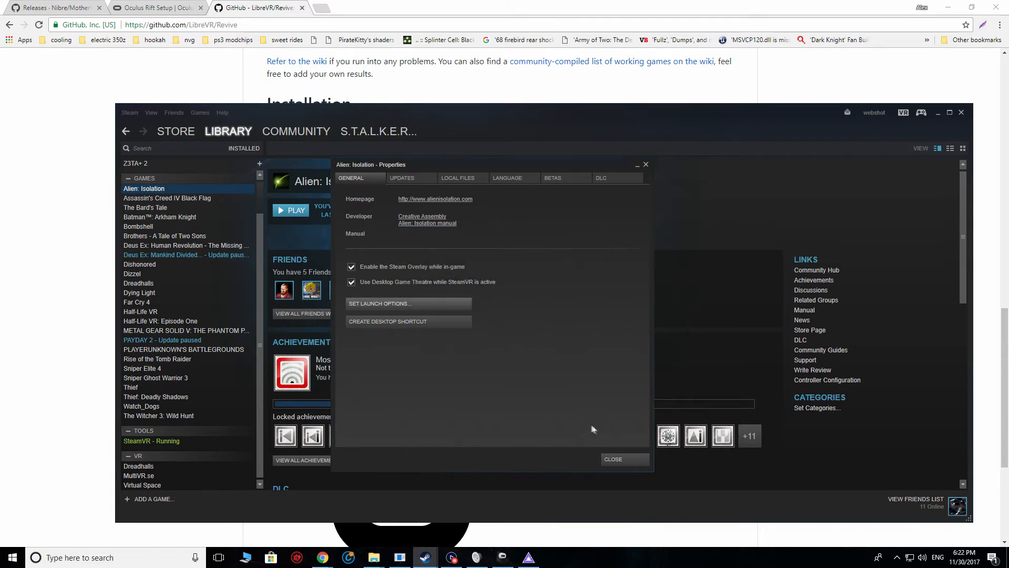
Step: Close the Properties window and launch Alien: Isolation so it runs alongside SteamVR
left_click(613, 459)
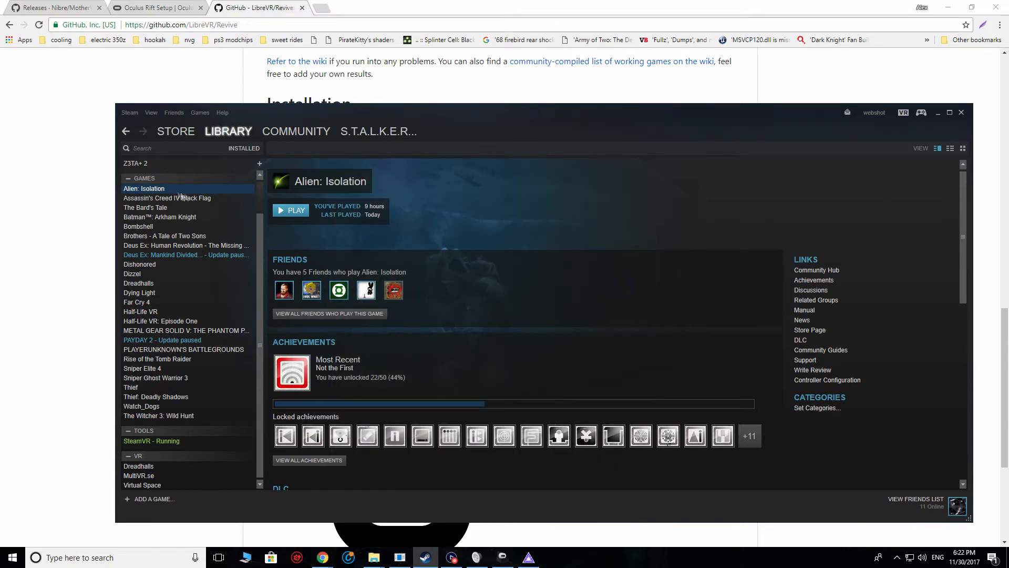
left_click(290, 209)
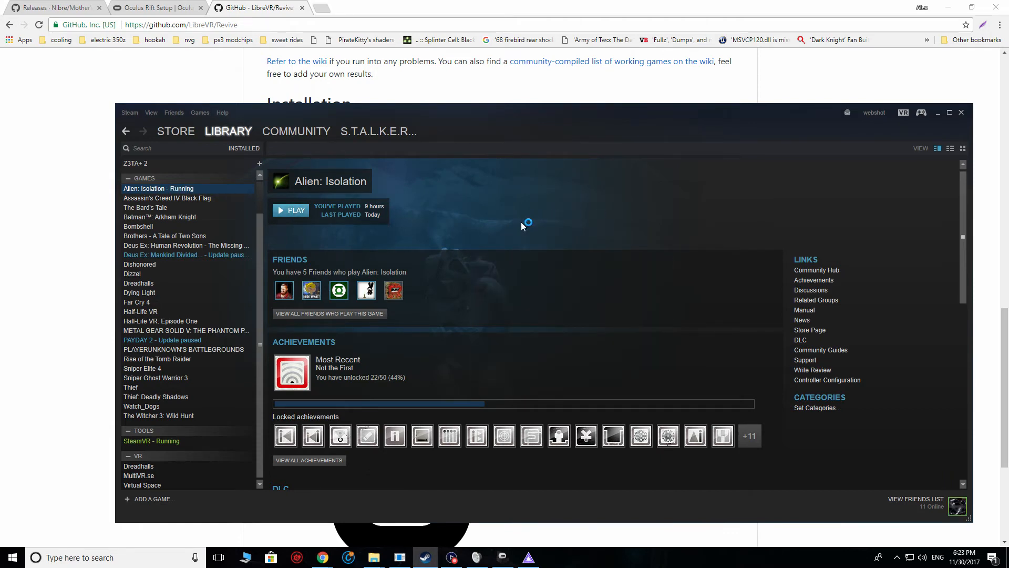
key("Alt+Tab")
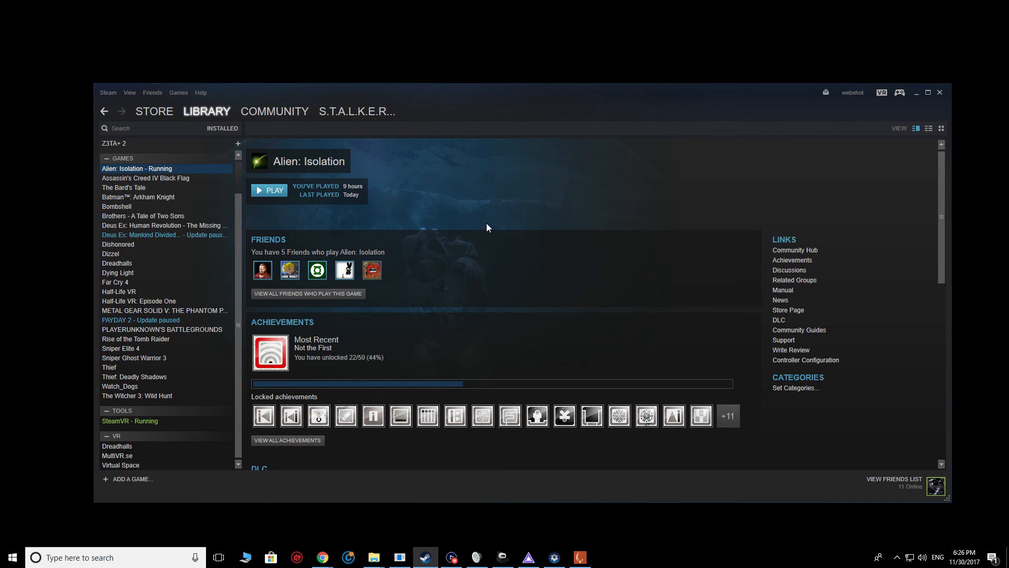
mouse_move(337, 240)
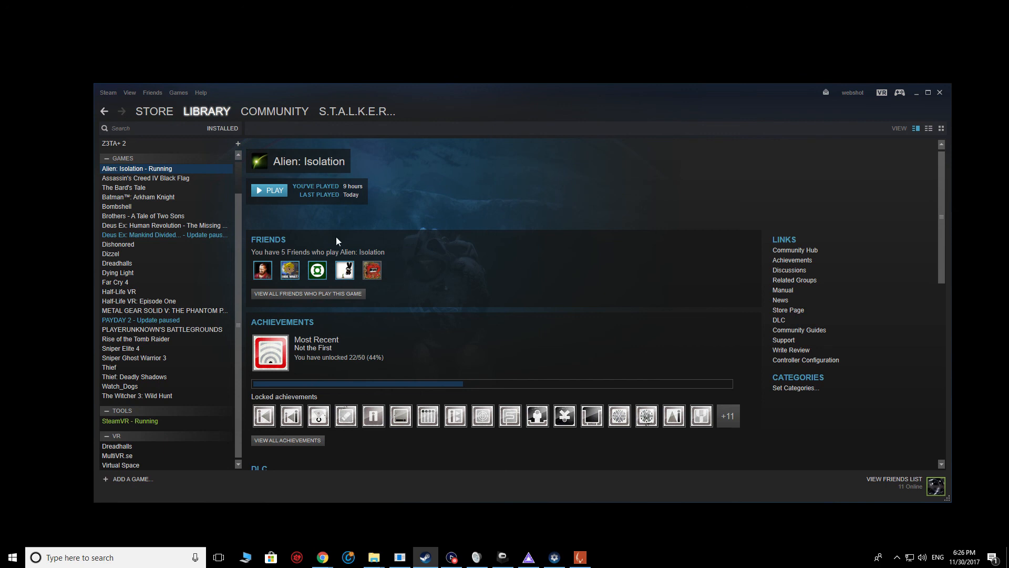
mouse_move(550, 287)
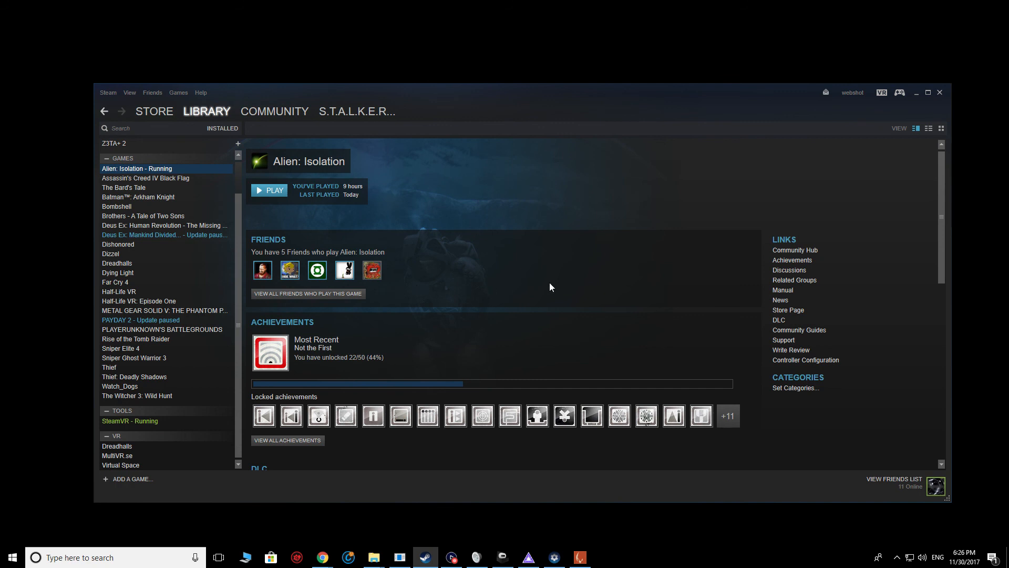